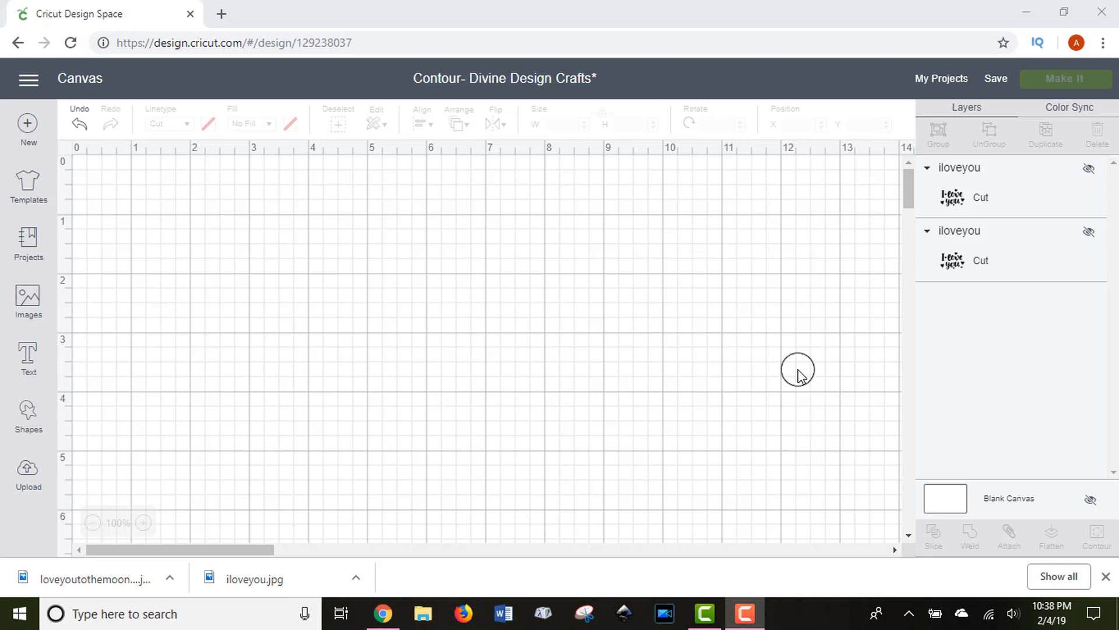
{"action": "mouse_move", "coordinate": [1098, 158]}
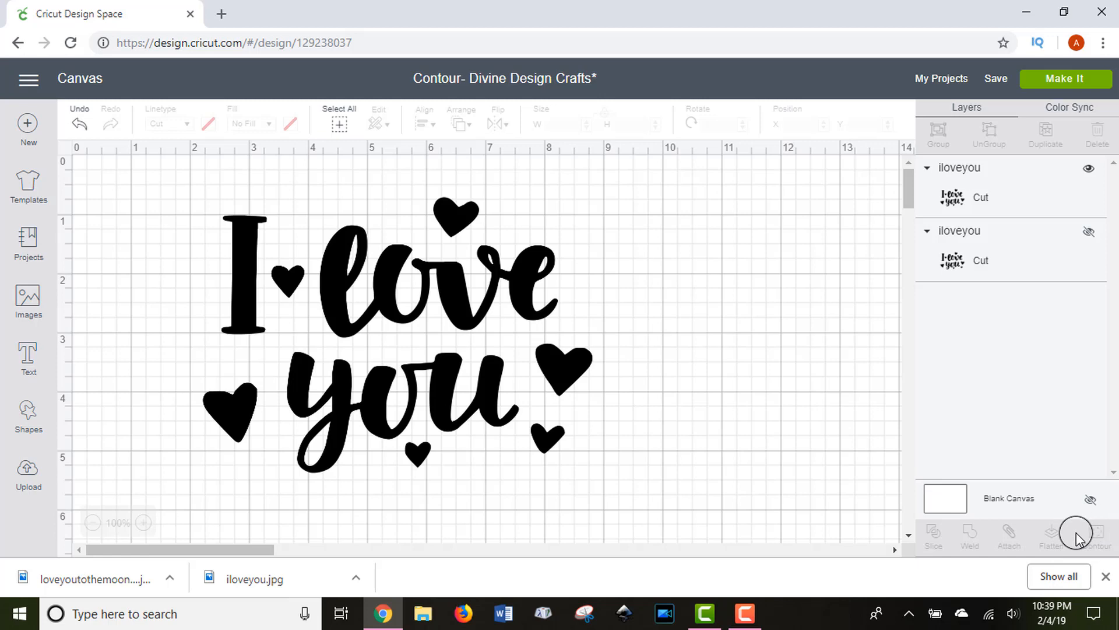
{"action": "mouse_move", "coordinate": [766, 421]}
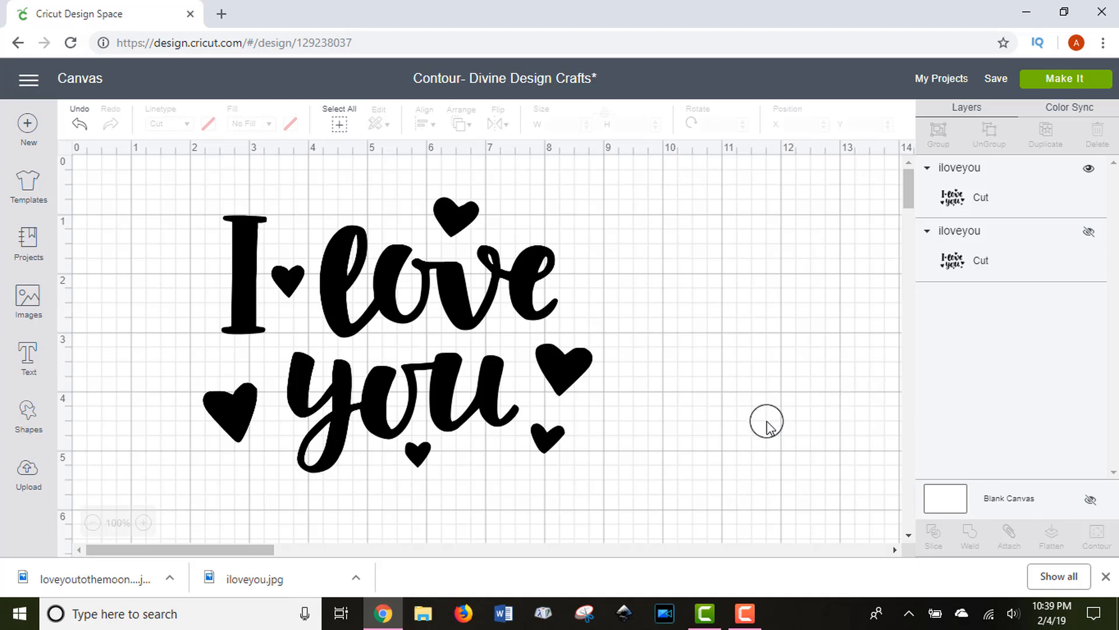
Step: Select the I love you image, enter Contour and toggle the cut outline of the word you
{"action": "left_click", "coordinate": [471, 317]}
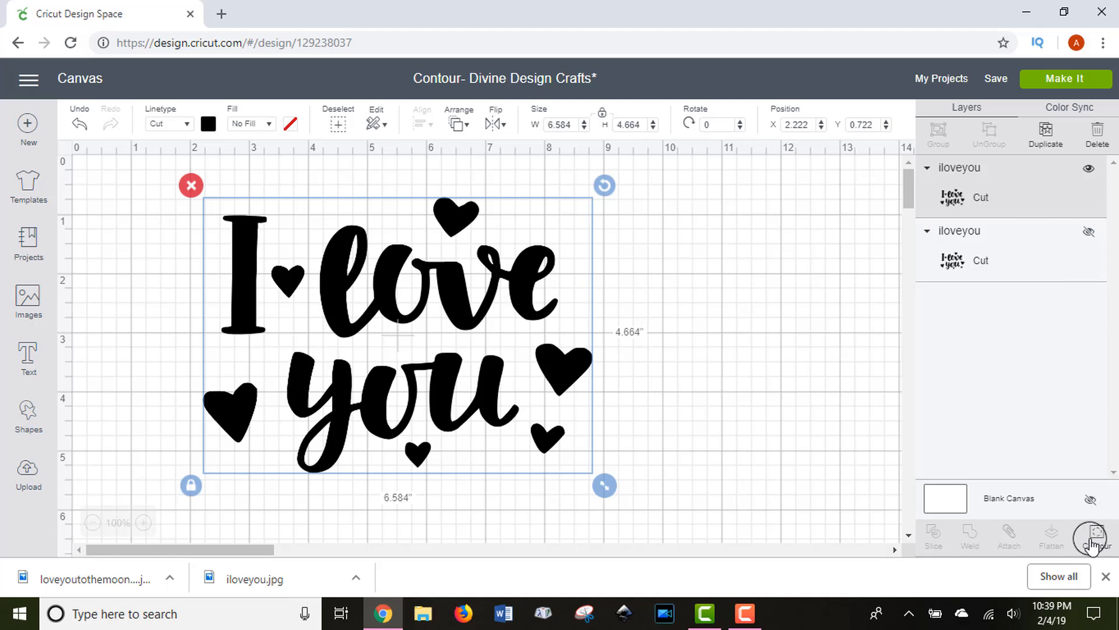
{"action": "left_click", "coordinate": [1094, 534]}
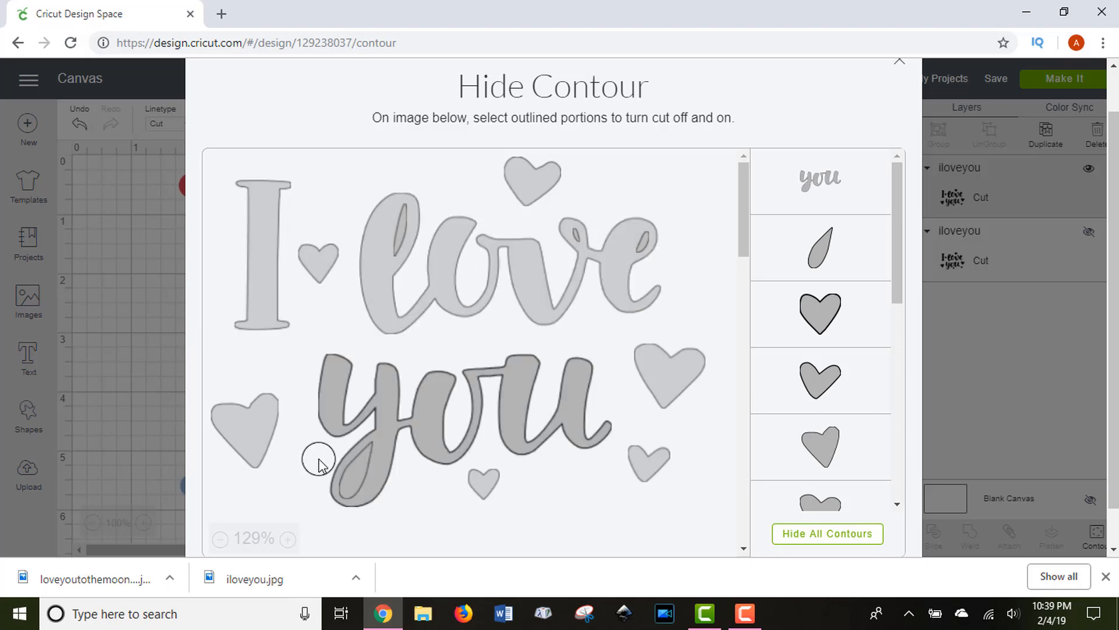
{"action": "left_click", "coordinate": [319, 460]}
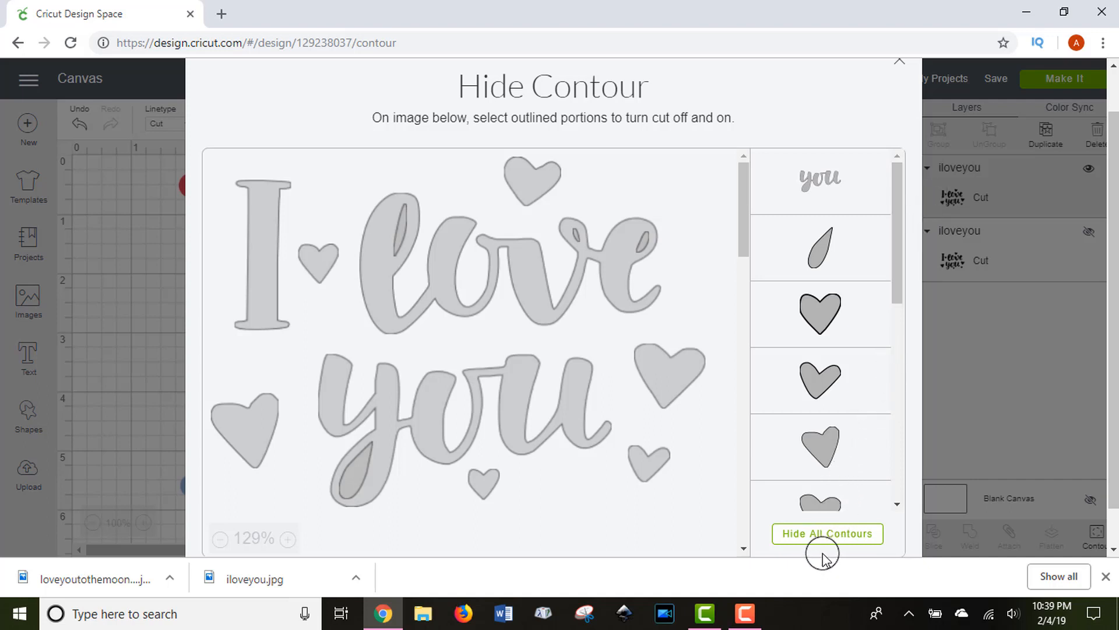
Step: Hide all contours, show them all again, then hide all once more
{"action": "left_click", "coordinate": [827, 533]}
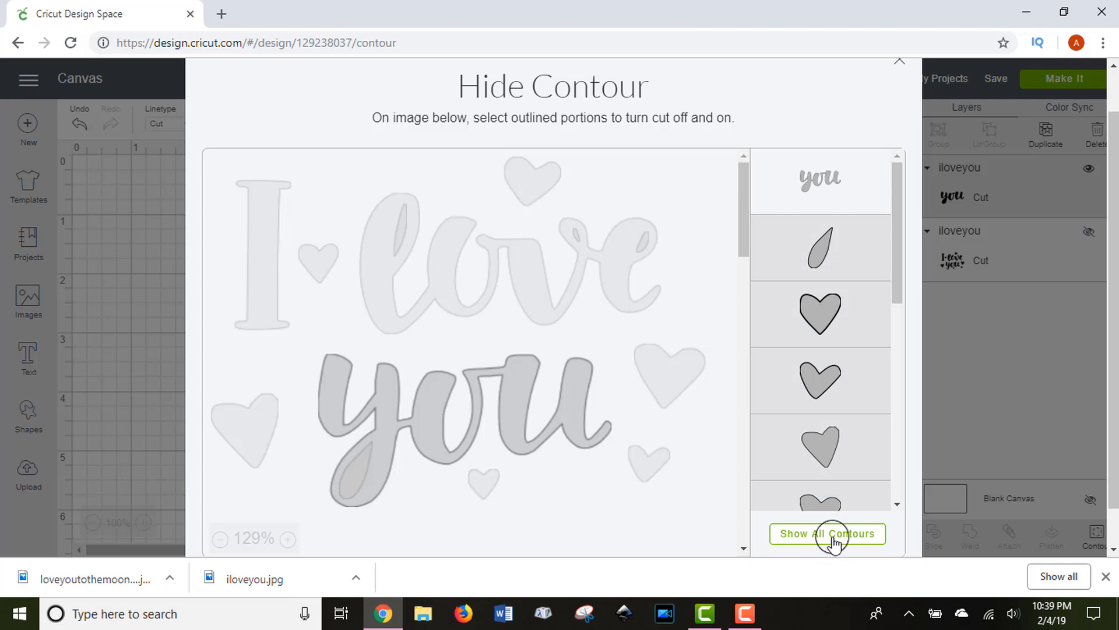
{"action": "left_click", "coordinate": [828, 533]}
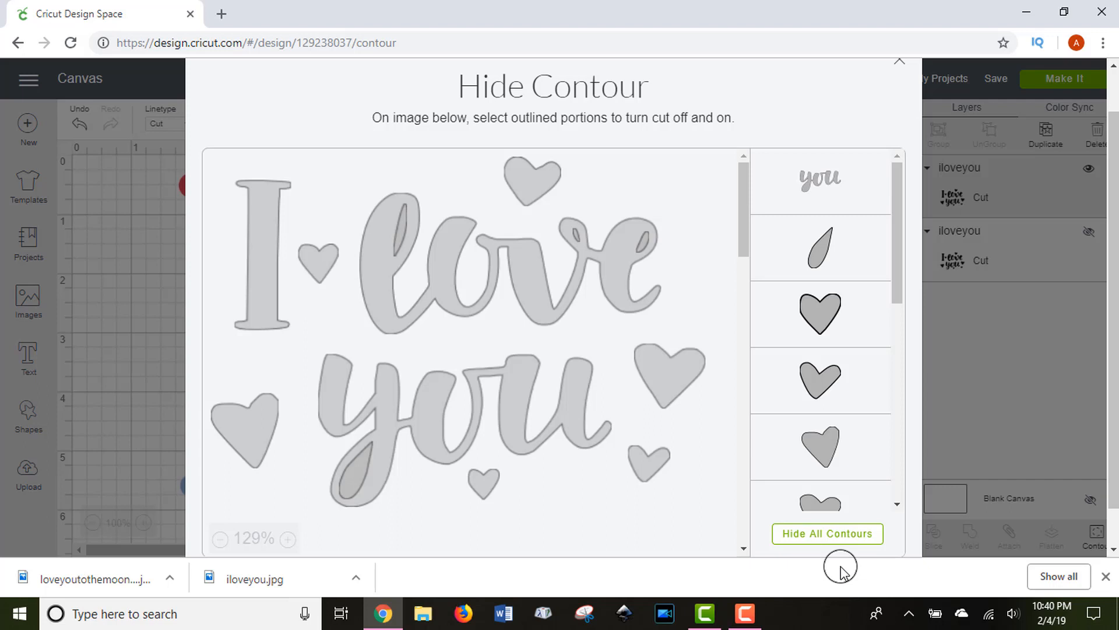
{"action": "left_click", "coordinate": [826, 533]}
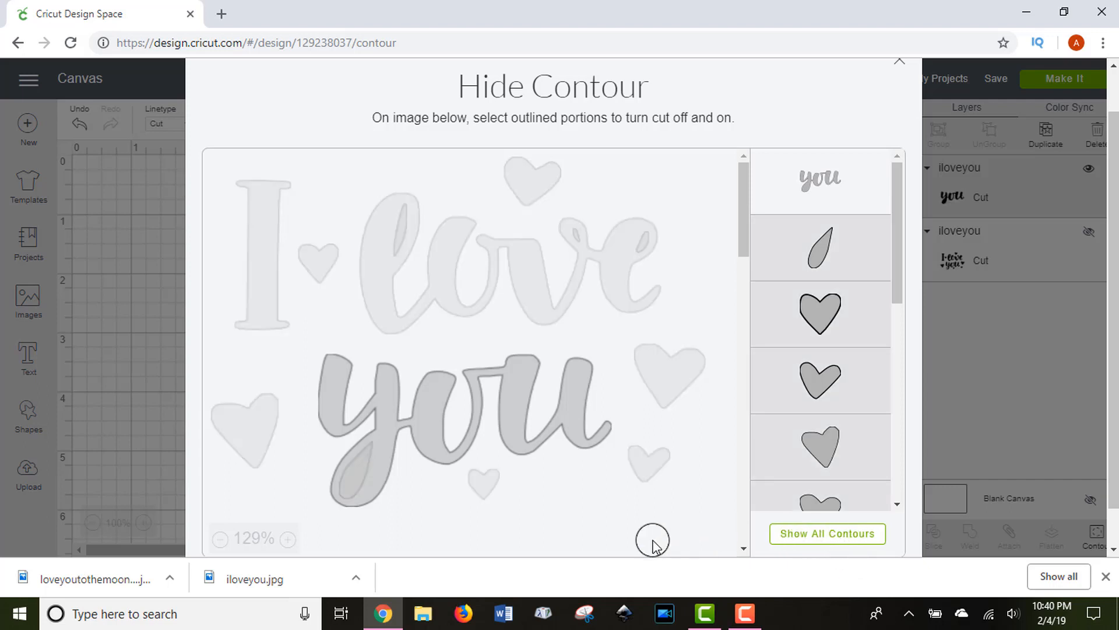
{"action": "mouse_move", "coordinate": [634, 534]}
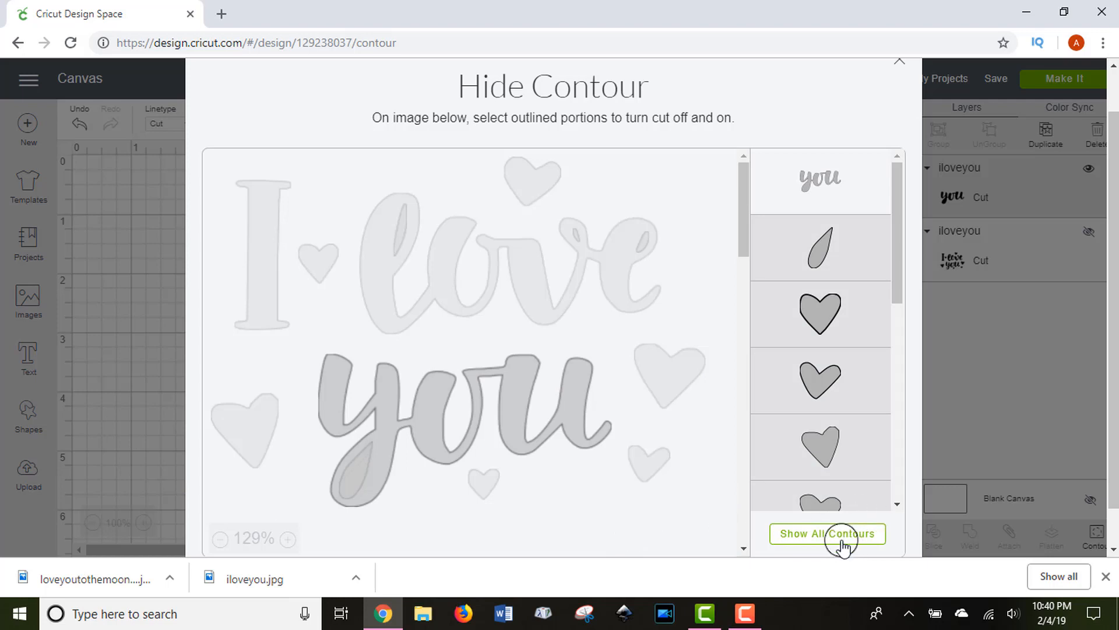
{"action": "mouse_move", "coordinate": [816, 211]}
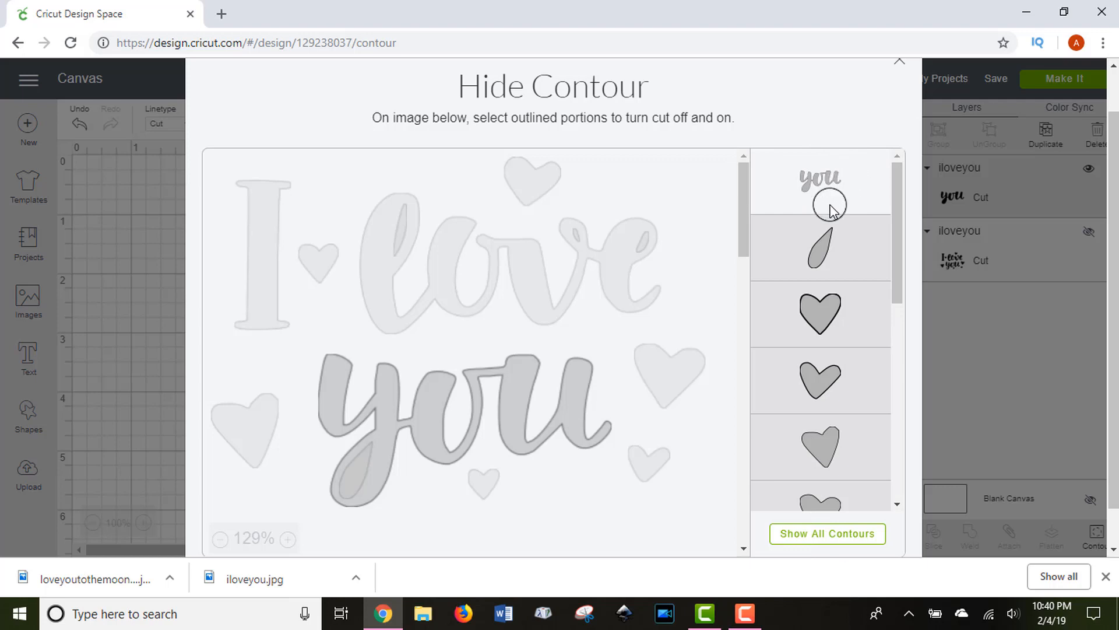
Step: Toggle the contours of the words you and love, then switch every outline back on
{"action": "left_click", "coordinate": [528, 420]}
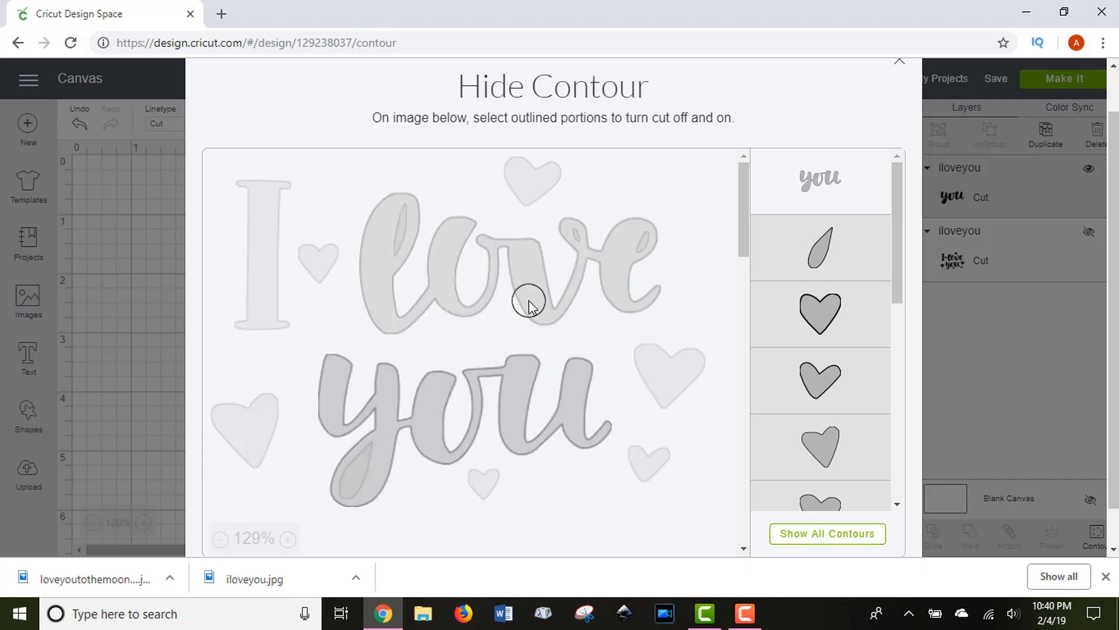
{"action": "left_click", "coordinate": [528, 299]}
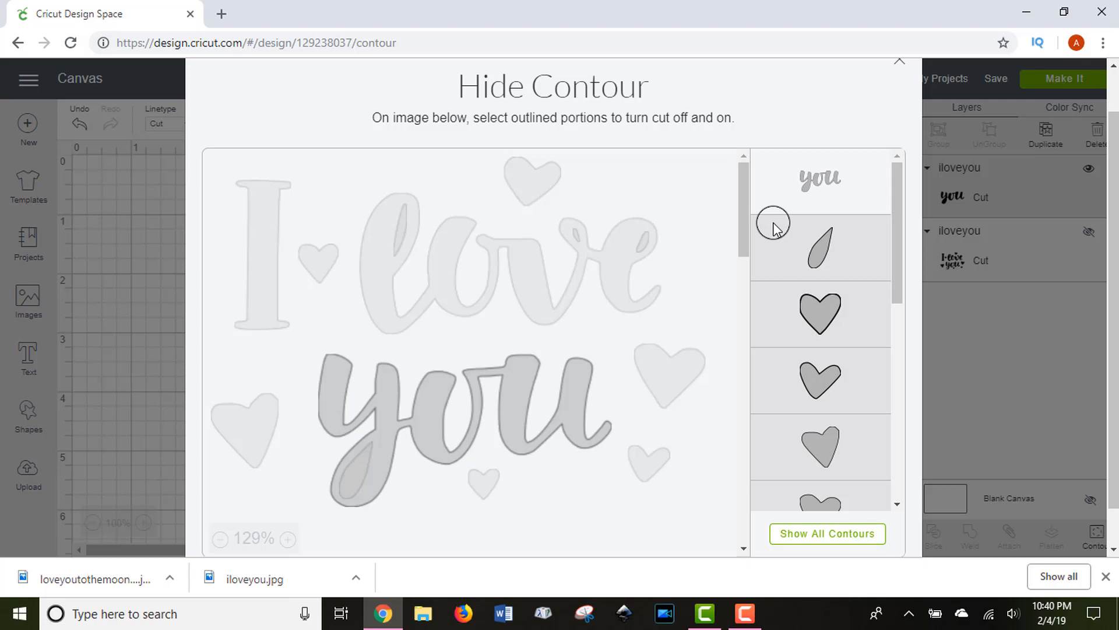
{"action": "left_click", "coordinate": [827, 533]}
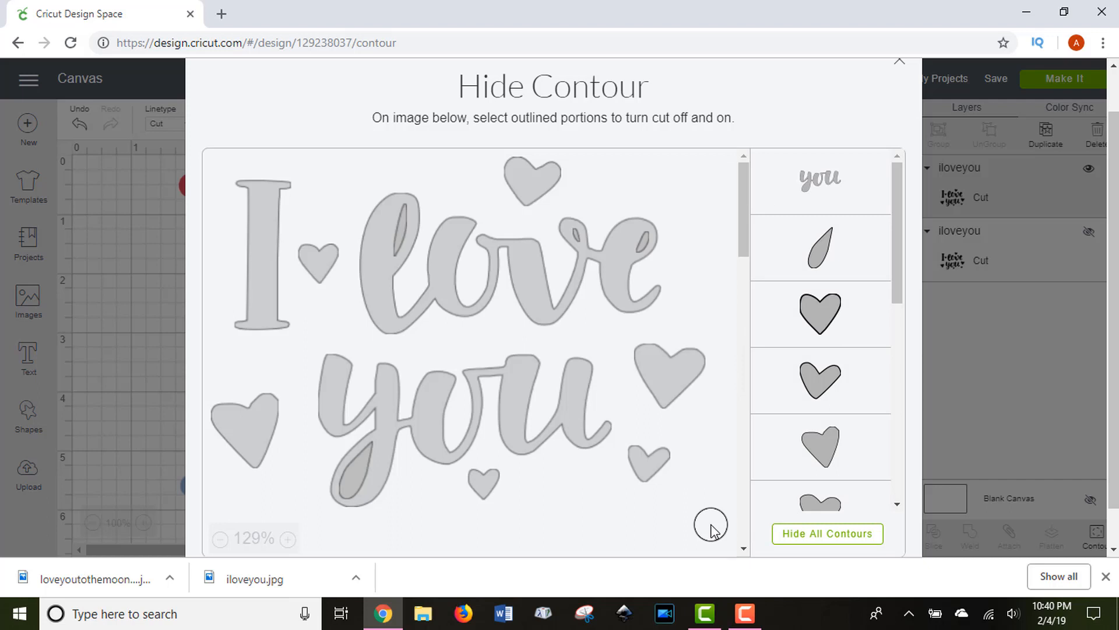
{"action": "mouse_move", "coordinate": [703, 517]}
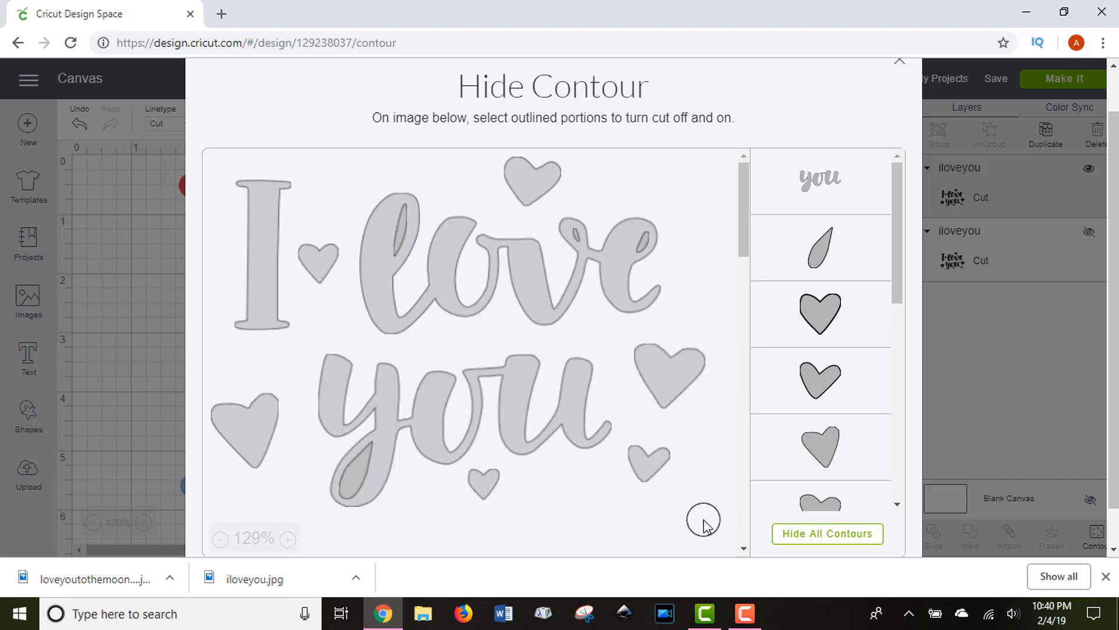
Step: Switch off the scattered hearts' contours, keeping the lettering and the small heart beside I
{"action": "left_click", "coordinate": [531, 178]}
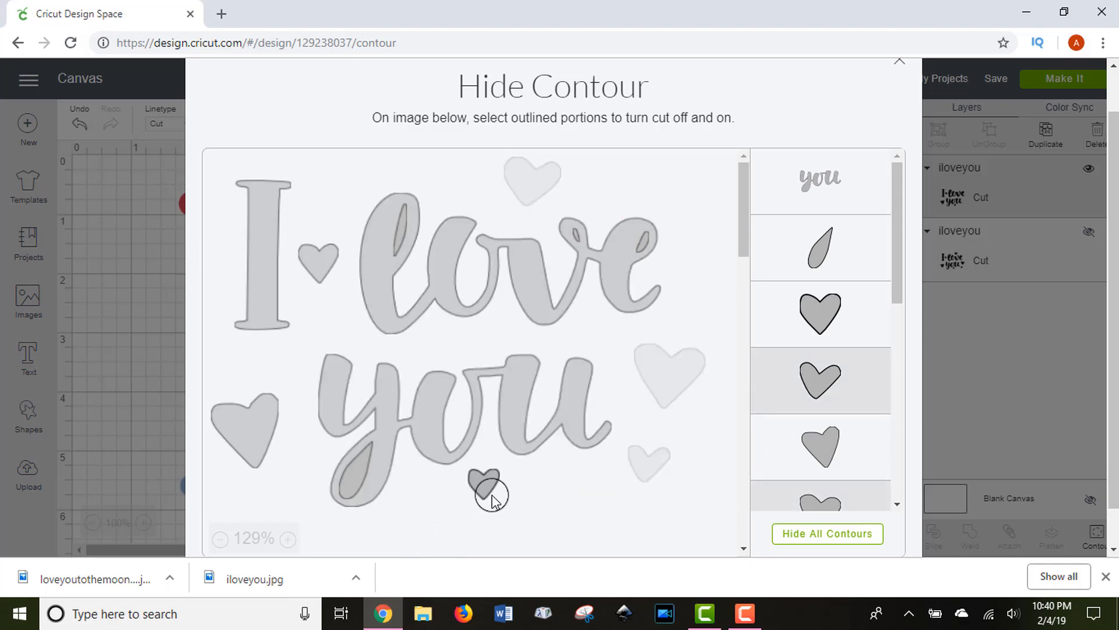
{"action": "left_click", "coordinate": [488, 492]}
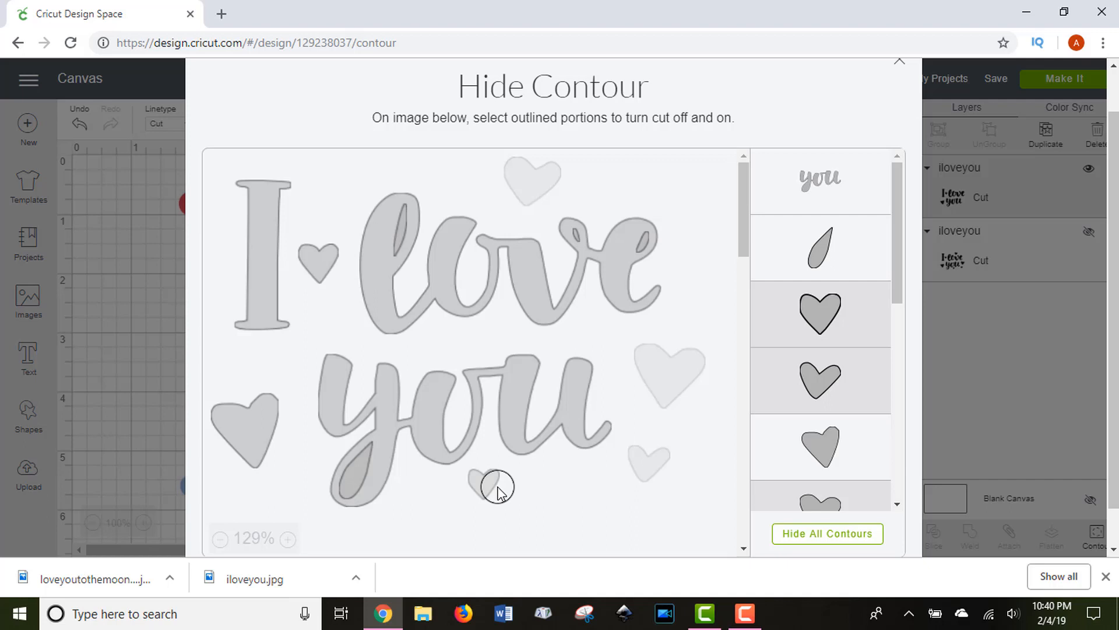
{"action": "left_click", "coordinate": [494, 485]}
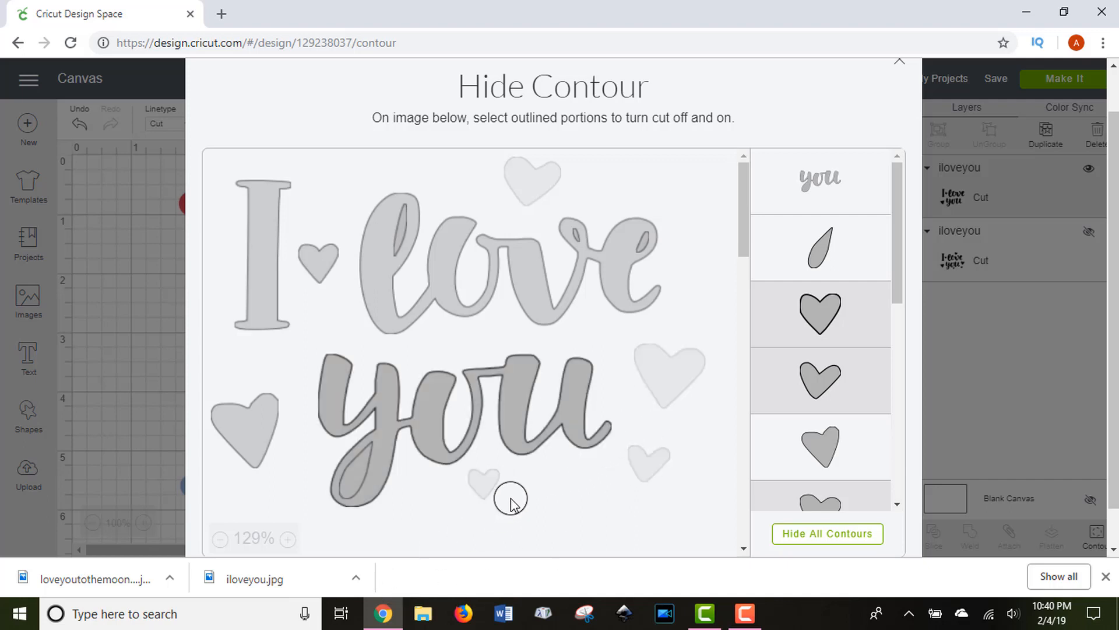
{"action": "left_click", "coordinate": [244, 427]}
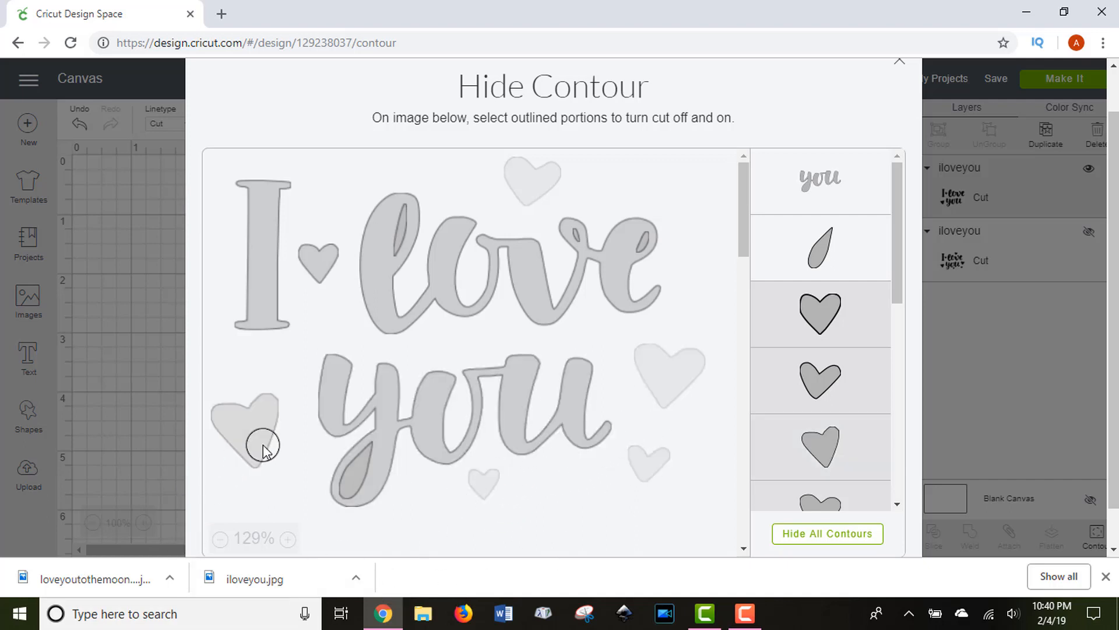
{"action": "left_click", "coordinate": [260, 443]}
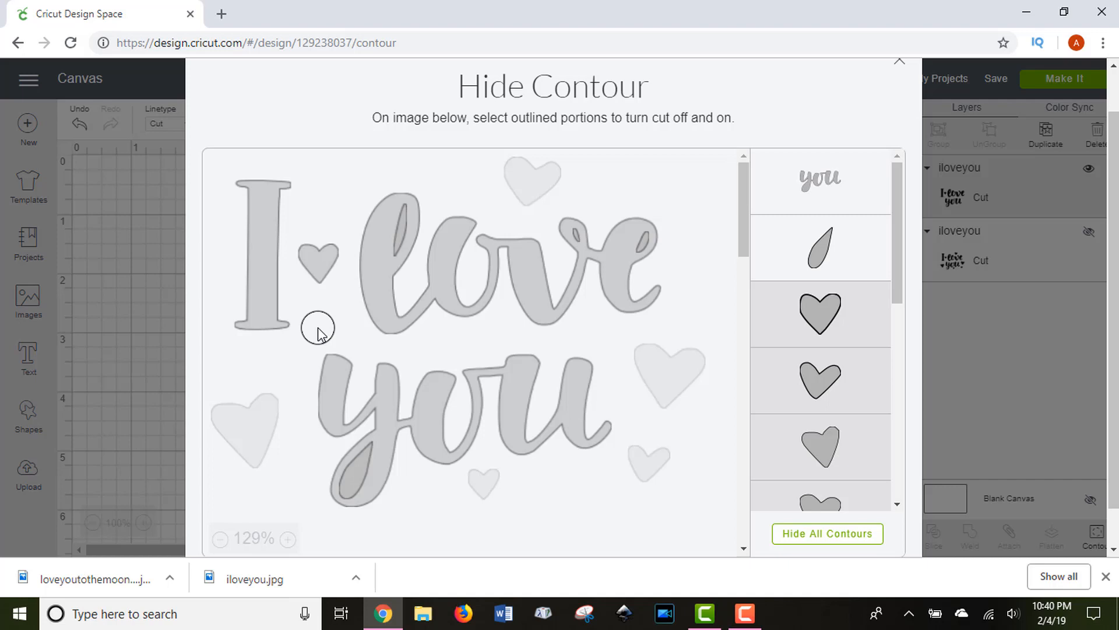
{"action": "left_click", "coordinate": [555, 434]}
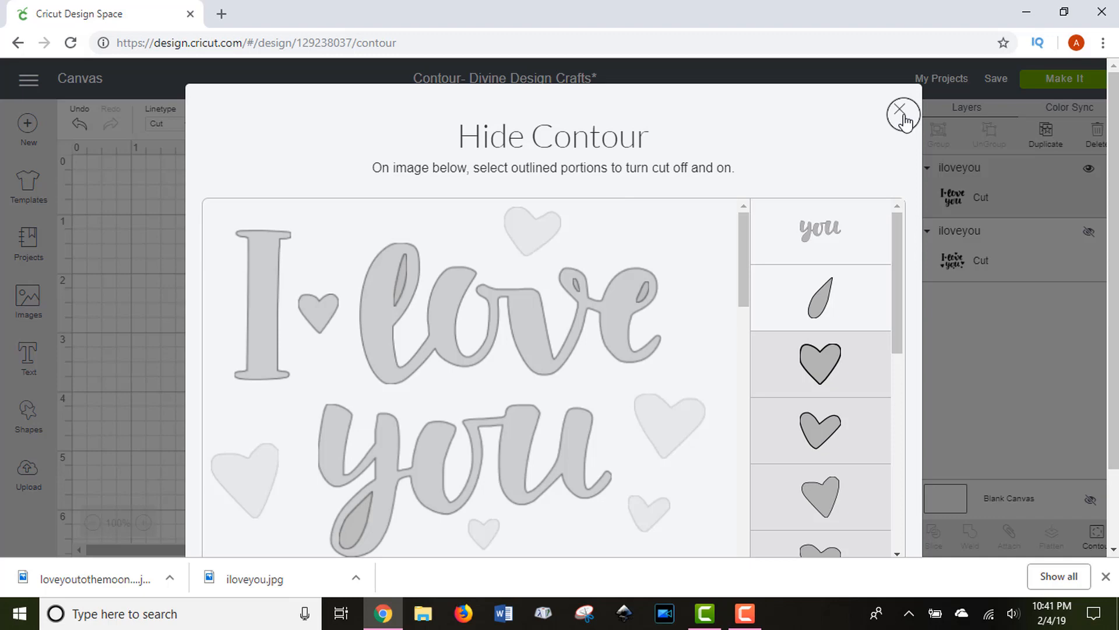
Step: Leave Contour, move the lettering toward the canvas top-left and reopen Contour for it
{"action": "left_click", "coordinate": [902, 114]}
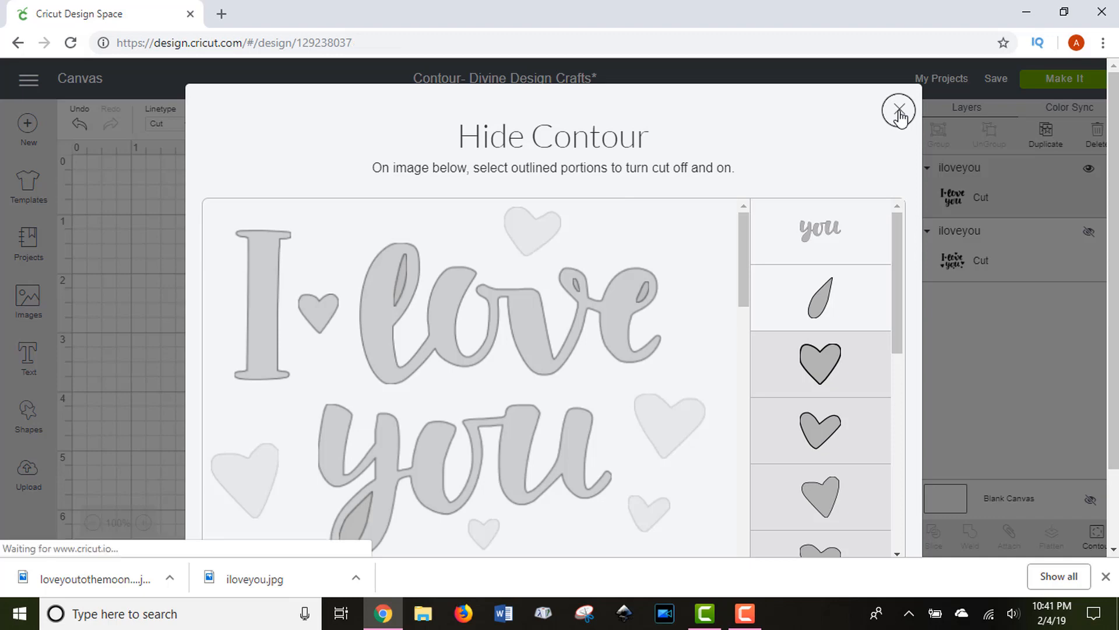
{"action": "left_click", "coordinate": [899, 115]}
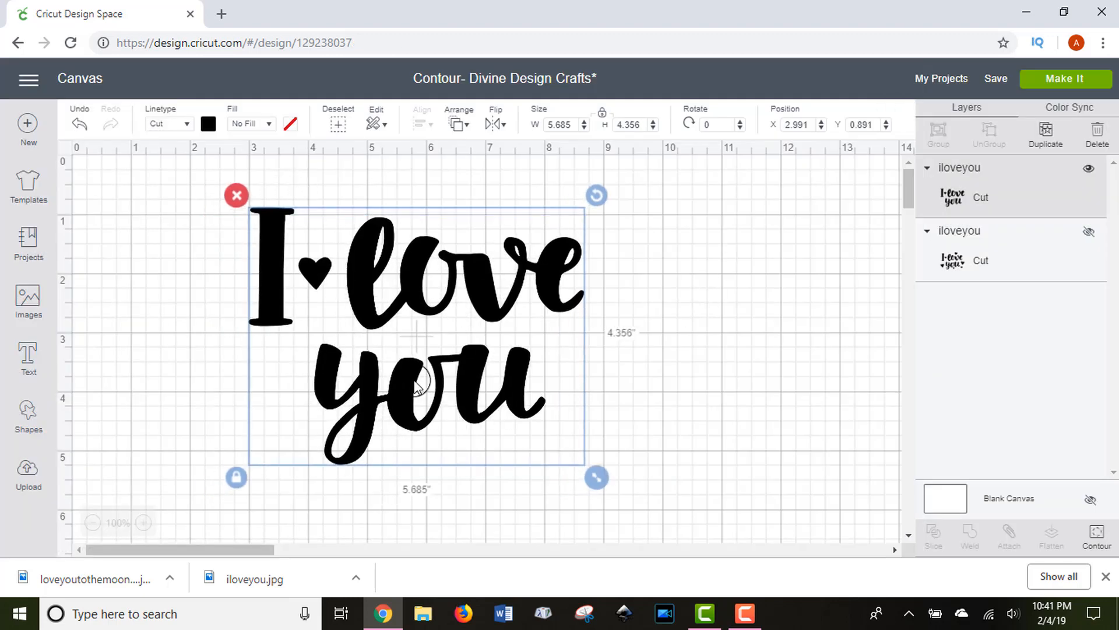
{"action": "mouse_move", "coordinate": [642, 339]}
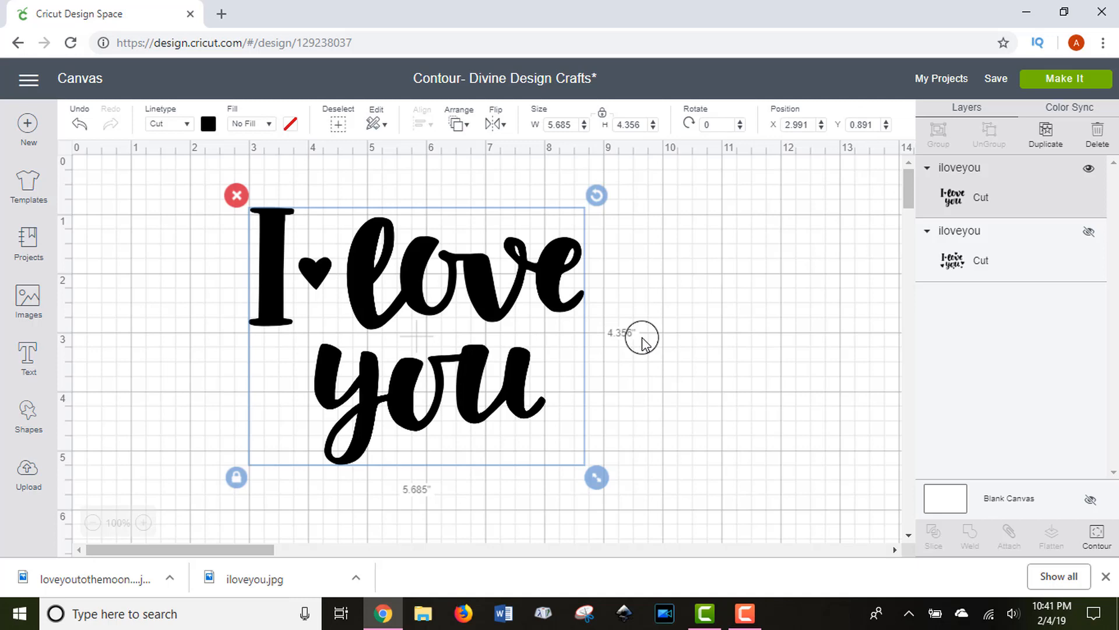
{"action": "mouse_move", "coordinate": [520, 396]}
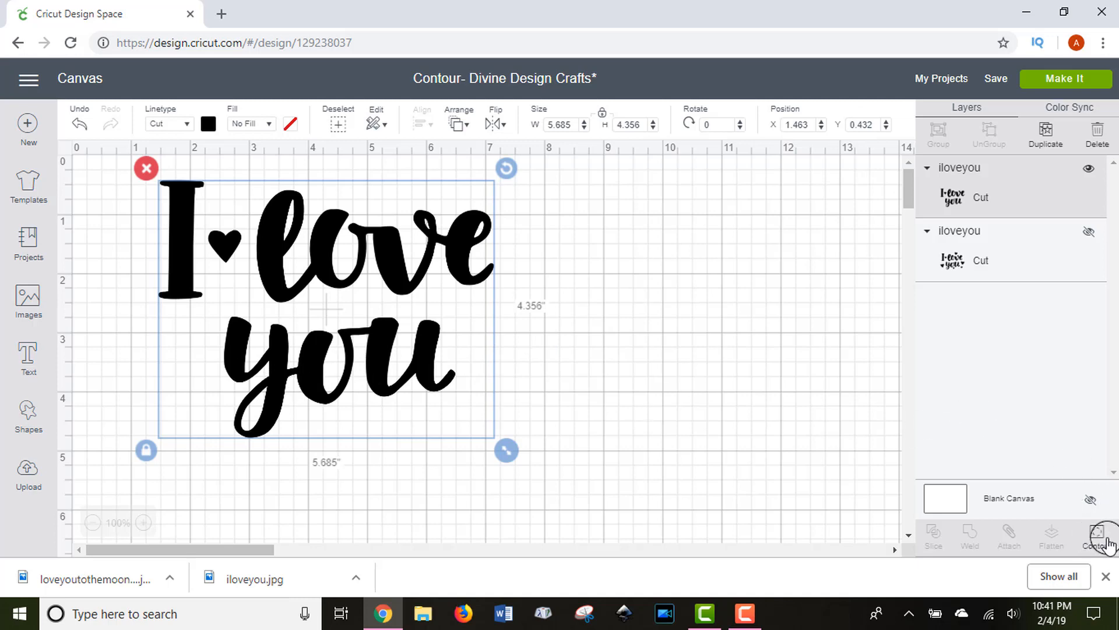
{"action": "left_click", "coordinate": [1097, 534]}
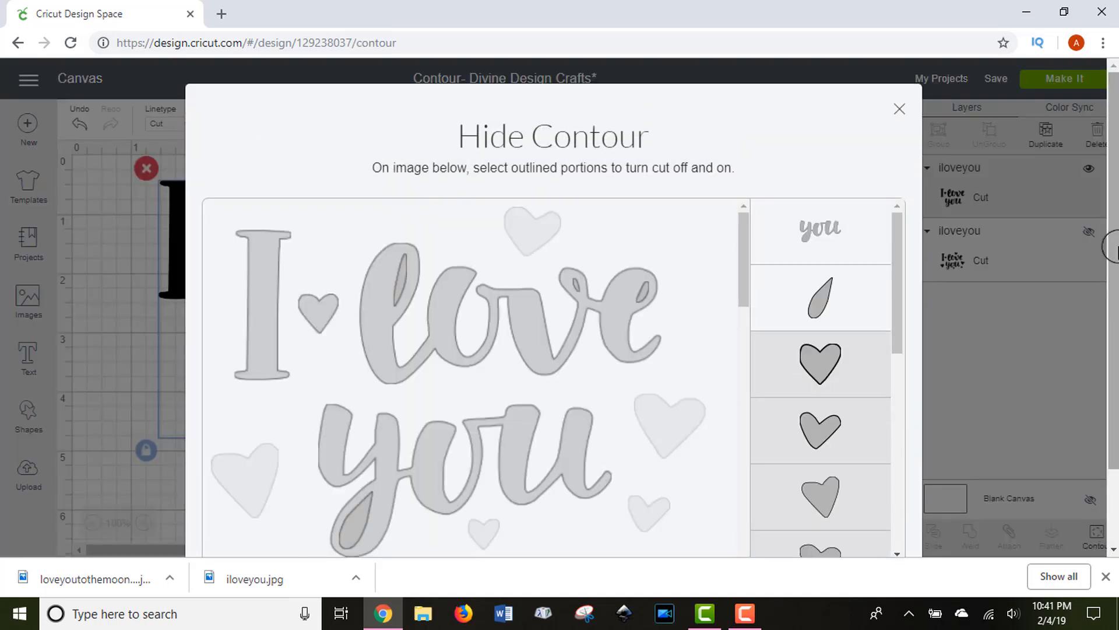
Step: Restore the cut outlines of three hearts, including the small heart below you and the large left heart
{"action": "left_click", "coordinate": [530, 207]}
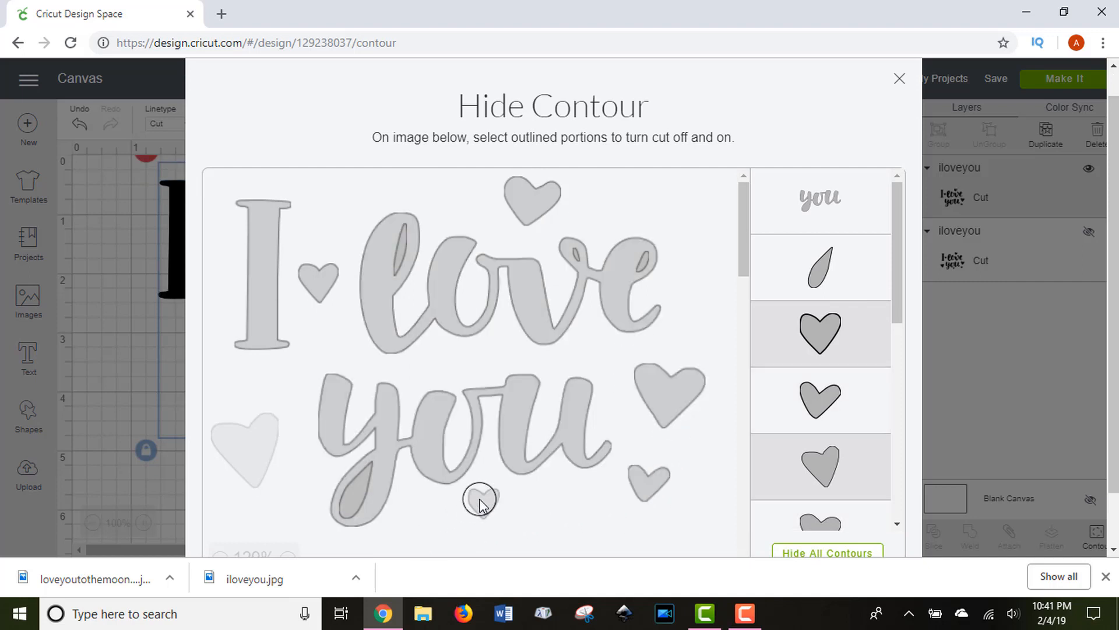
{"action": "left_click", "coordinate": [244, 457]}
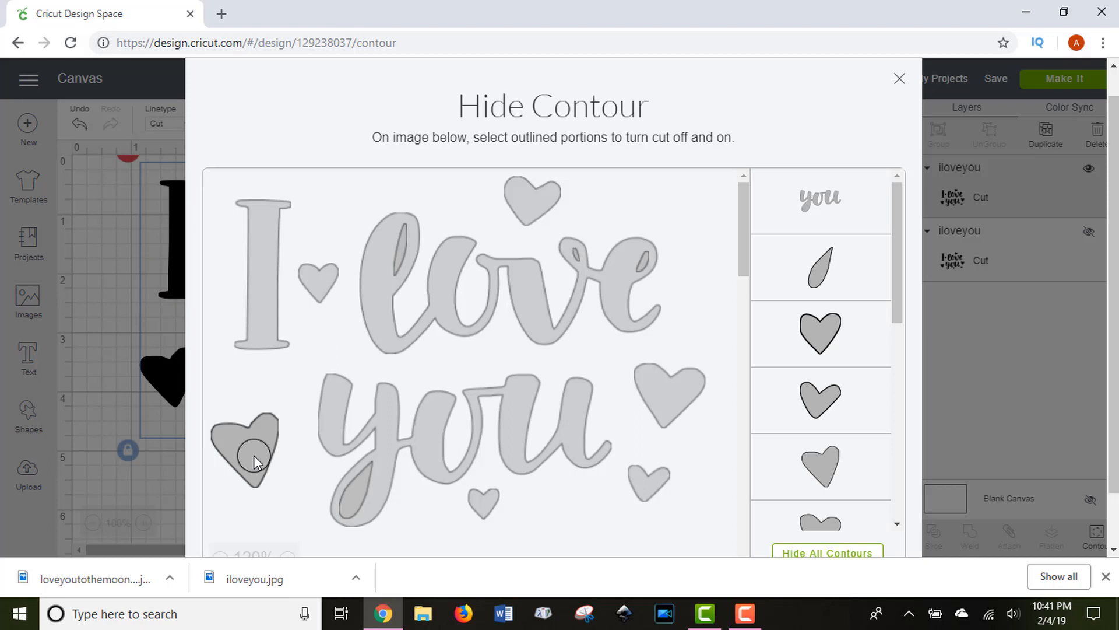
{"action": "left_click", "coordinate": [245, 446]}
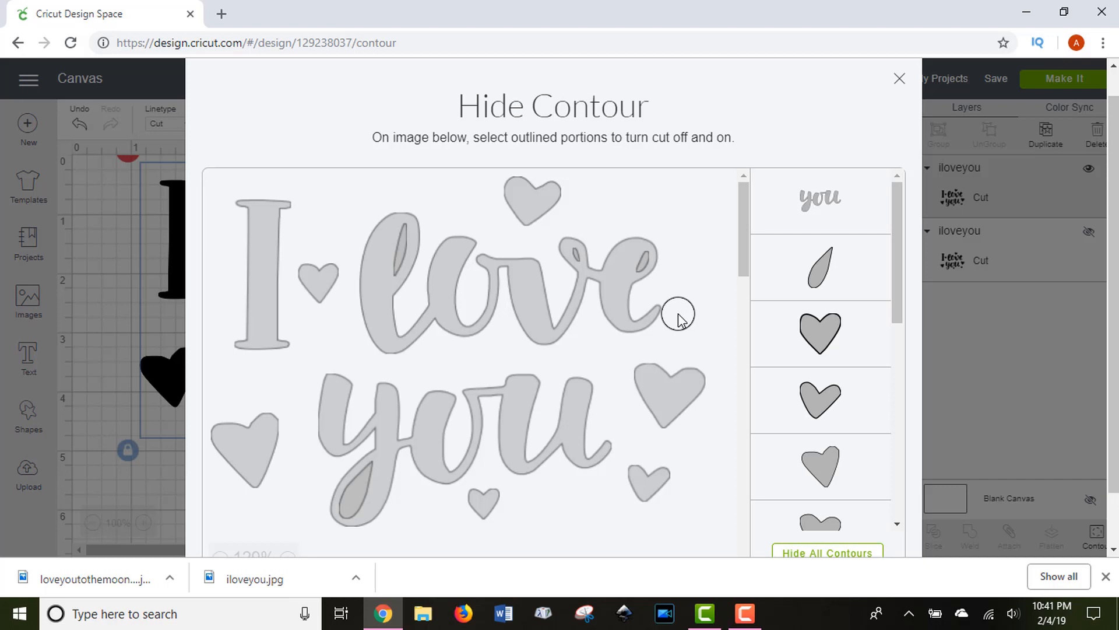
{"action": "left_click", "coordinate": [640, 477]}
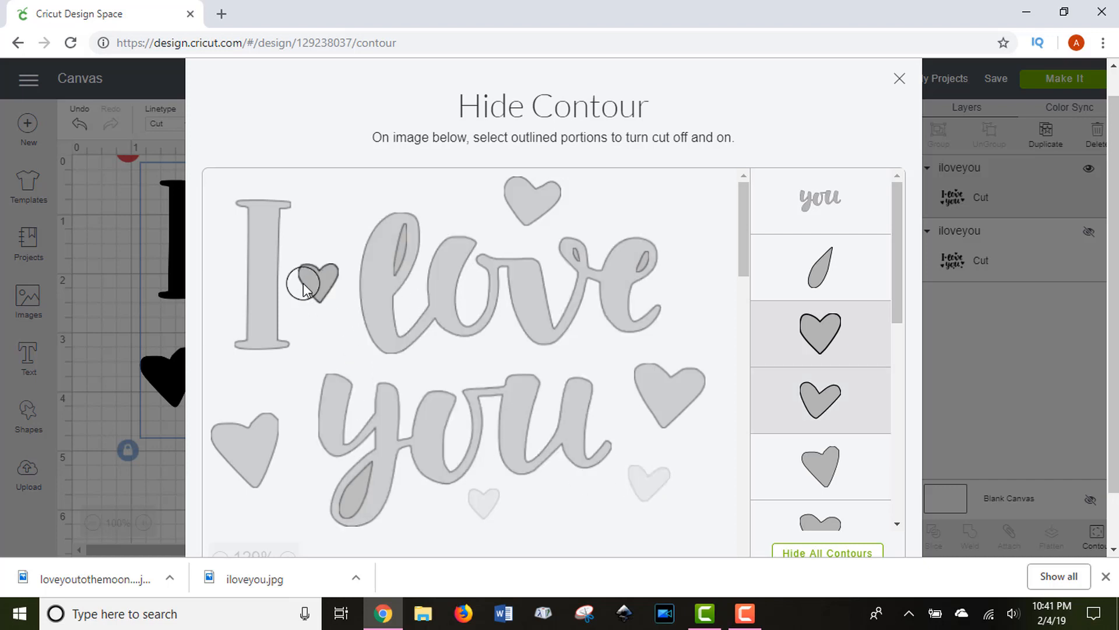
Step: Stop cutting the small heart beside the I and return to the canvas
{"action": "left_click", "coordinate": [312, 282]}
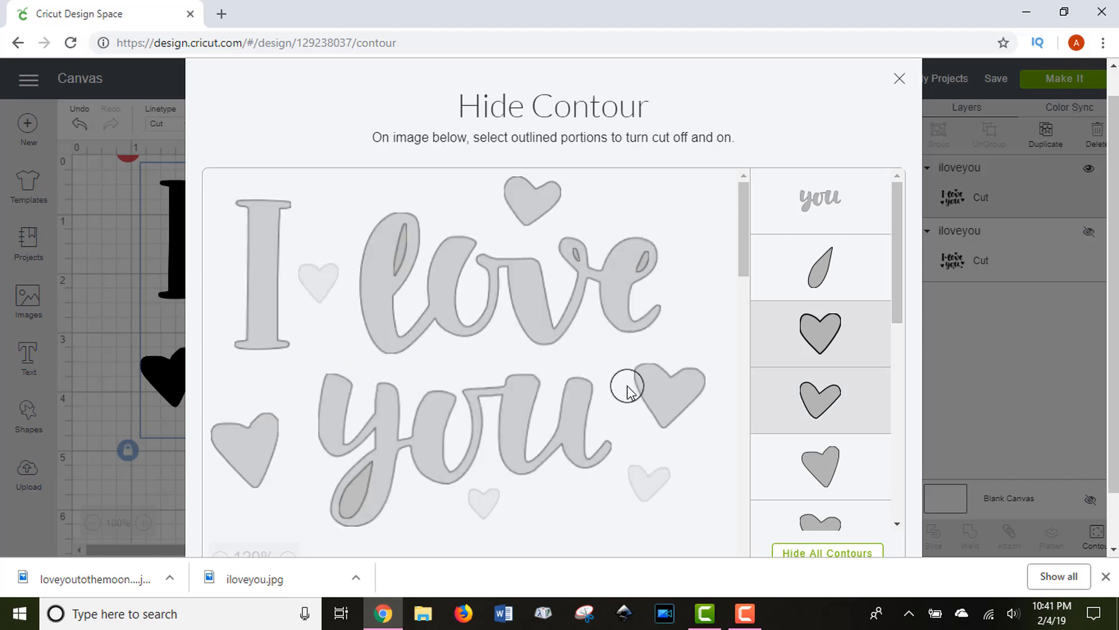
{"action": "left_click", "coordinate": [899, 78]}
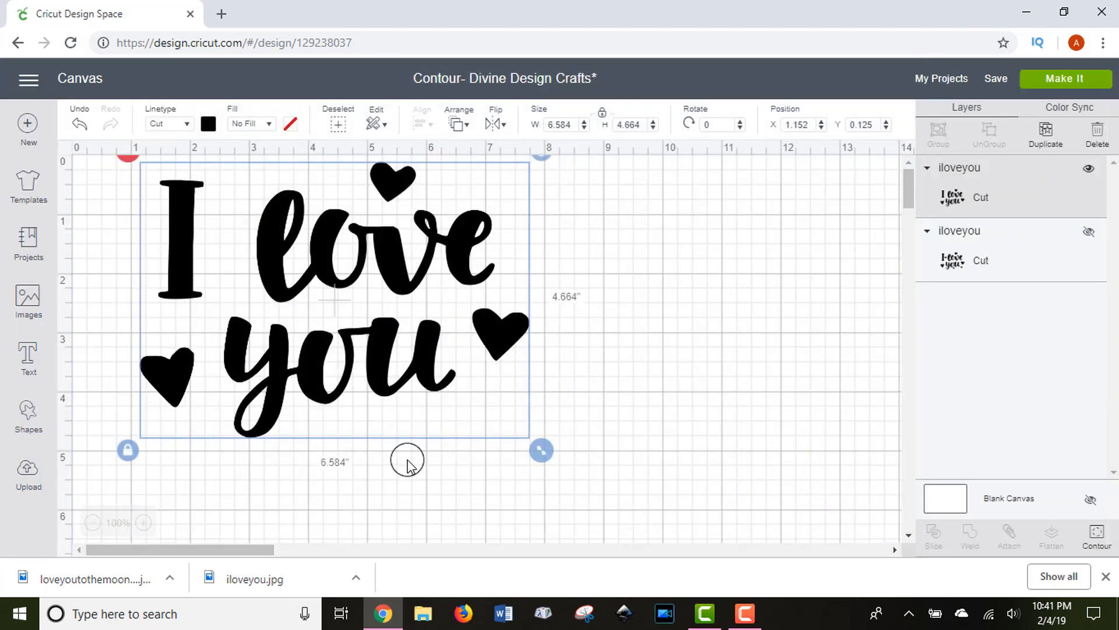
Step: Nudge the lettering-and-three-hearts image slightly lower on the mat
{"action": "left_click_drag", "start_coordinate": [407, 461], "coordinate": [650, 357]}
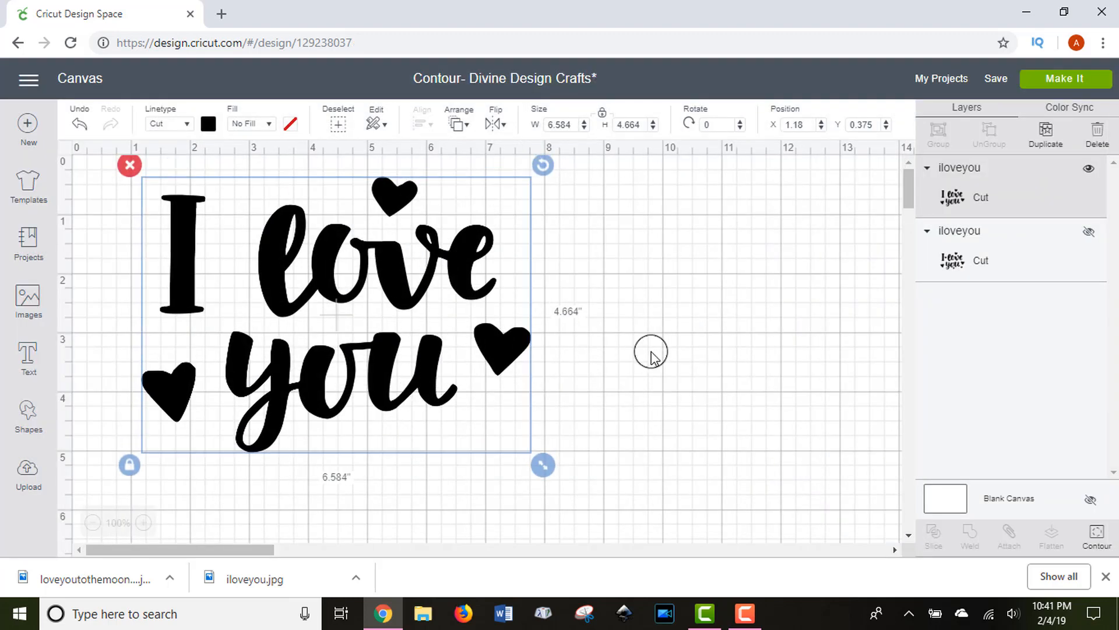
{"action": "mouse_move", "coordinate": [446, 238]}
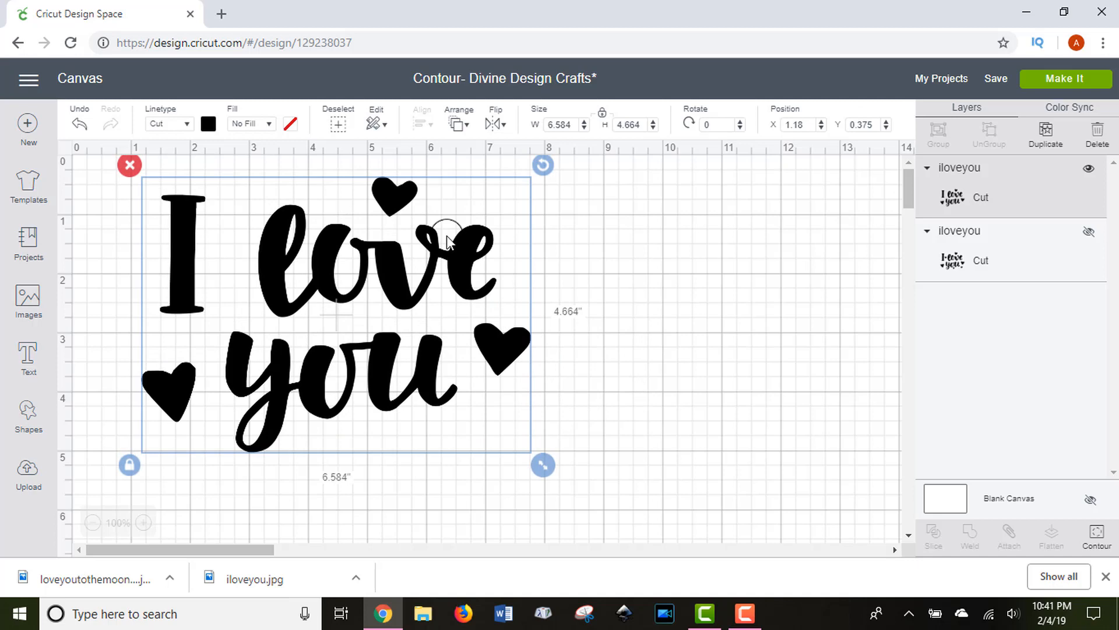
{"action": "mouse_move", "coordinate": [352, 454]}
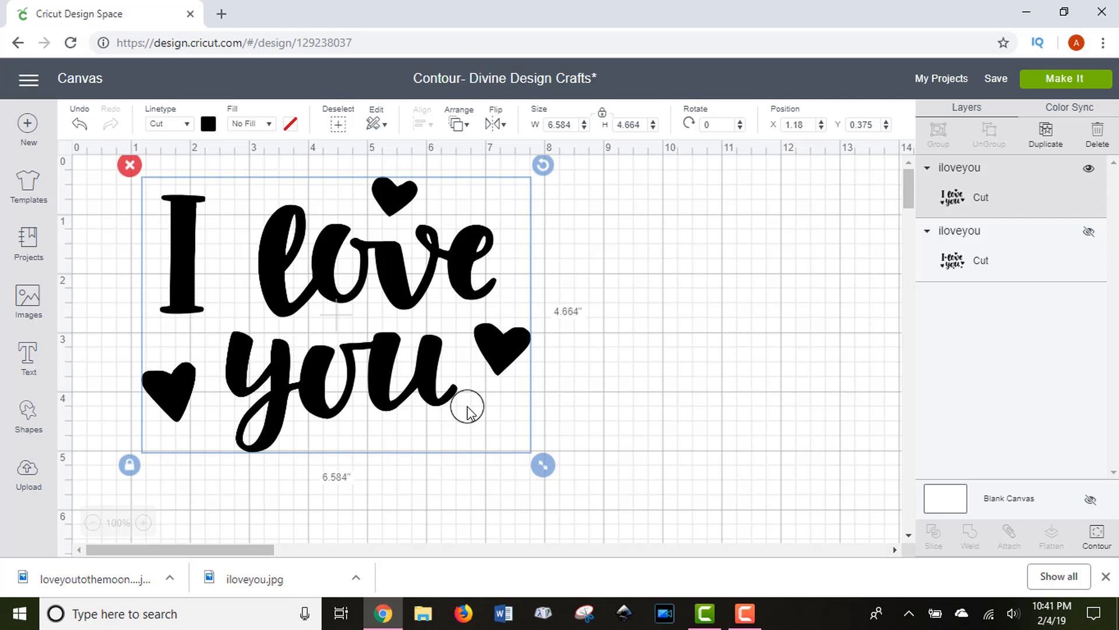
{"action": "left_click_drag", "start_coordinate": [542, 465], "coordinate": [587, 479]}
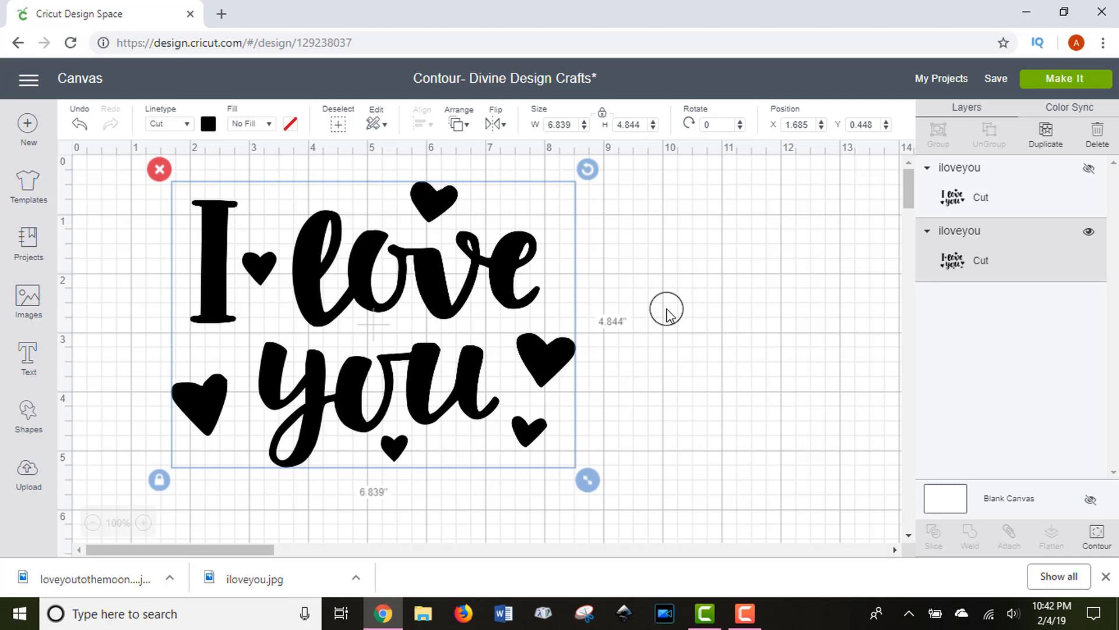
{"action": "mouse_move", "coordinate": [542, 353]}
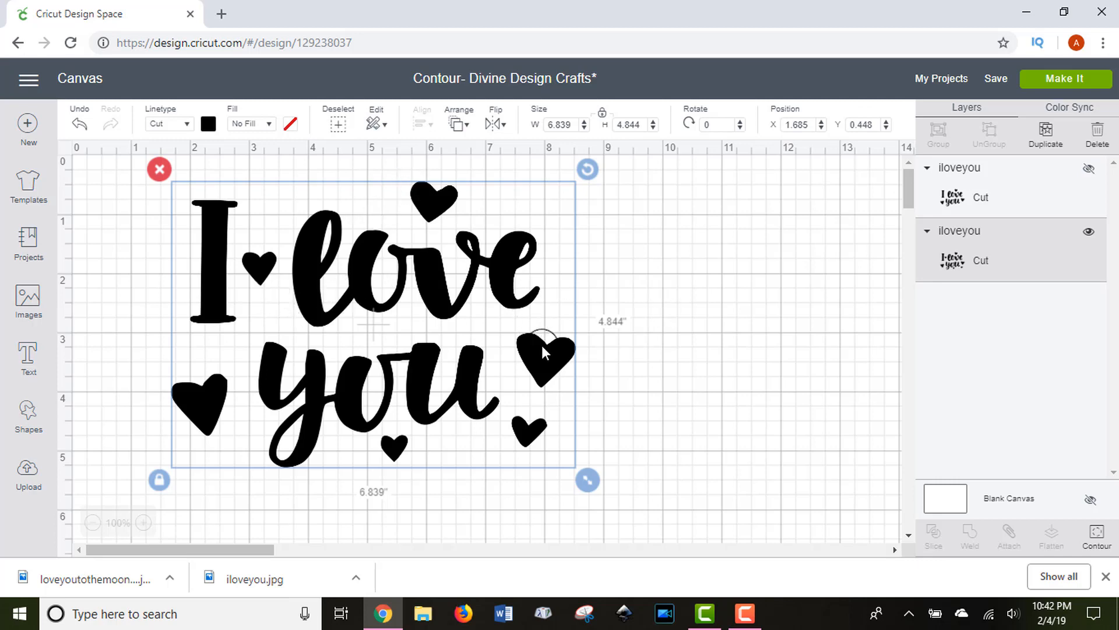
{"action": "mouse_move", "coordinate": [556, 367]}
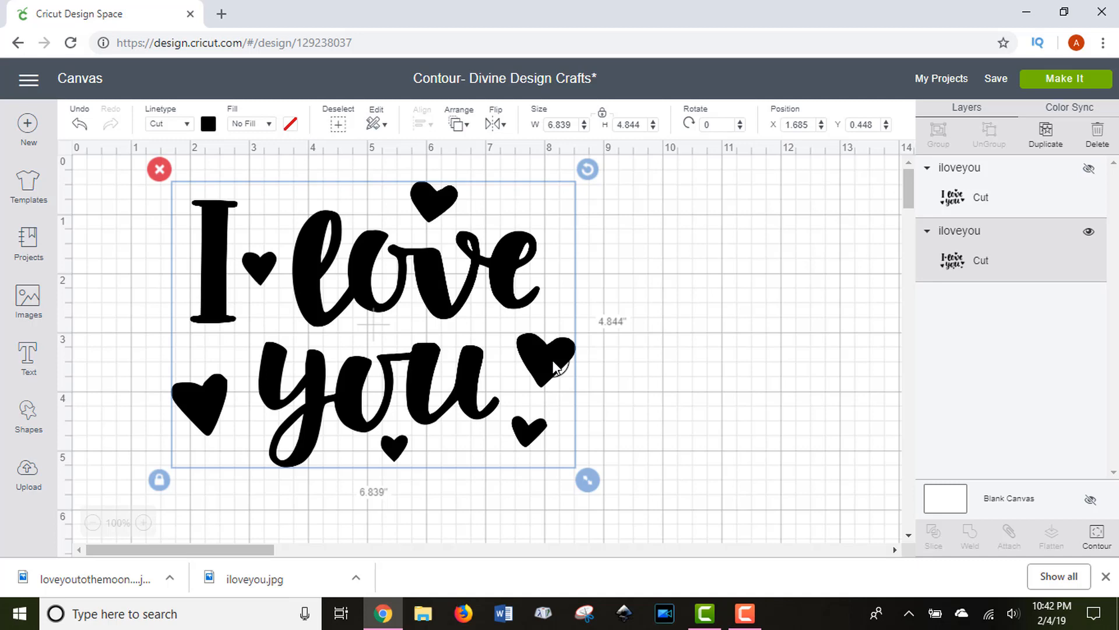
{"action": "mouse_move", "coordinate": [524, 434]}
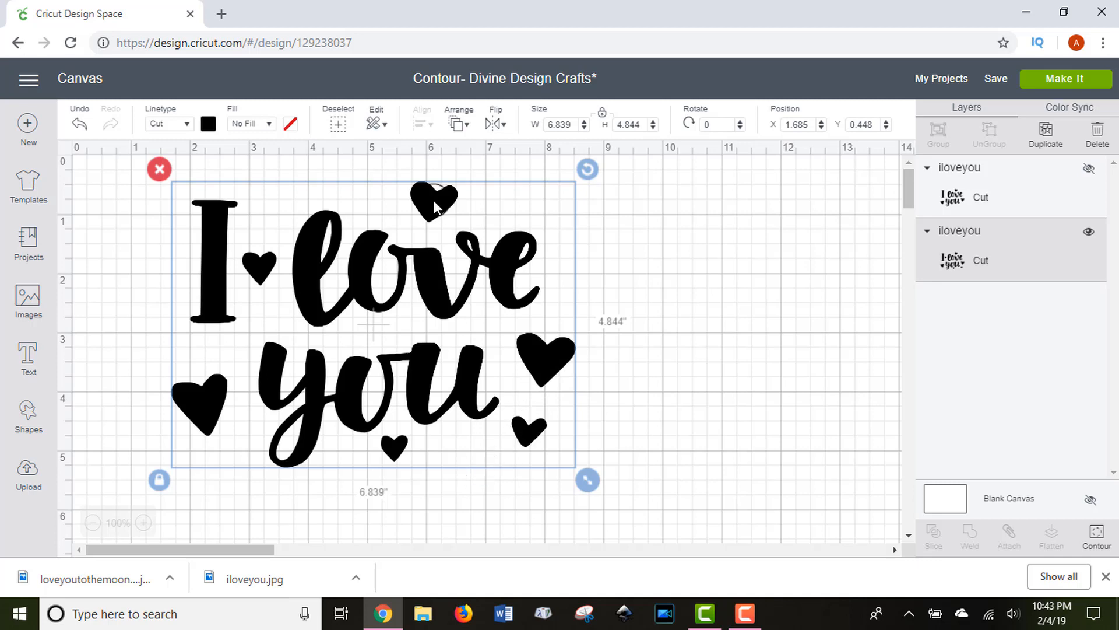
{"action": "mouse_move", "coordinate": [413, 266]}
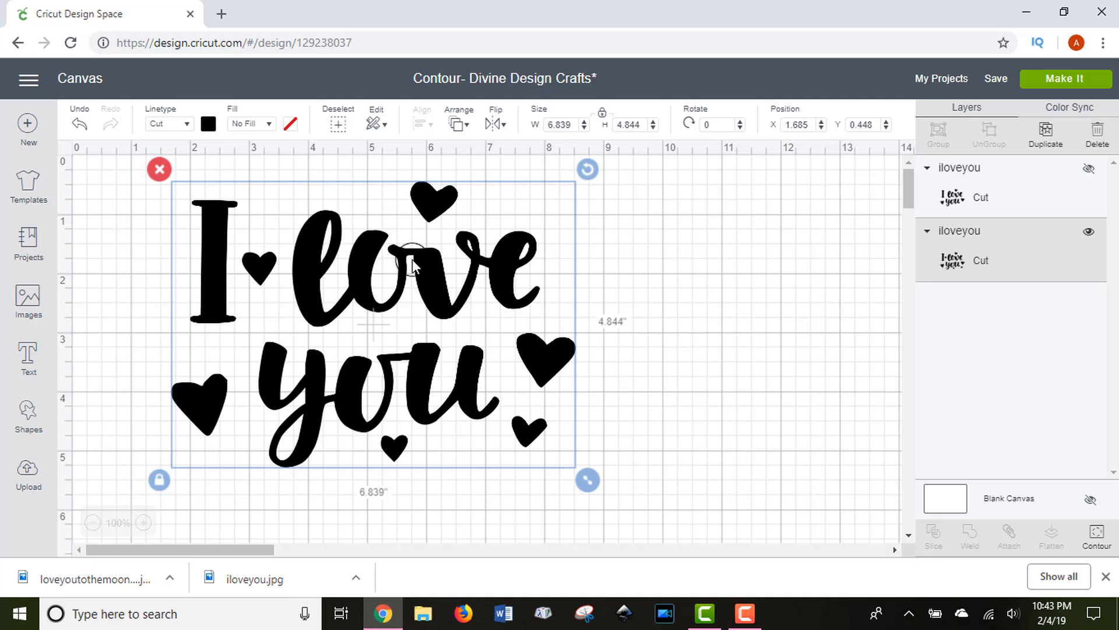
{"action": "mouse_move", "coordinate": [559, 350]}
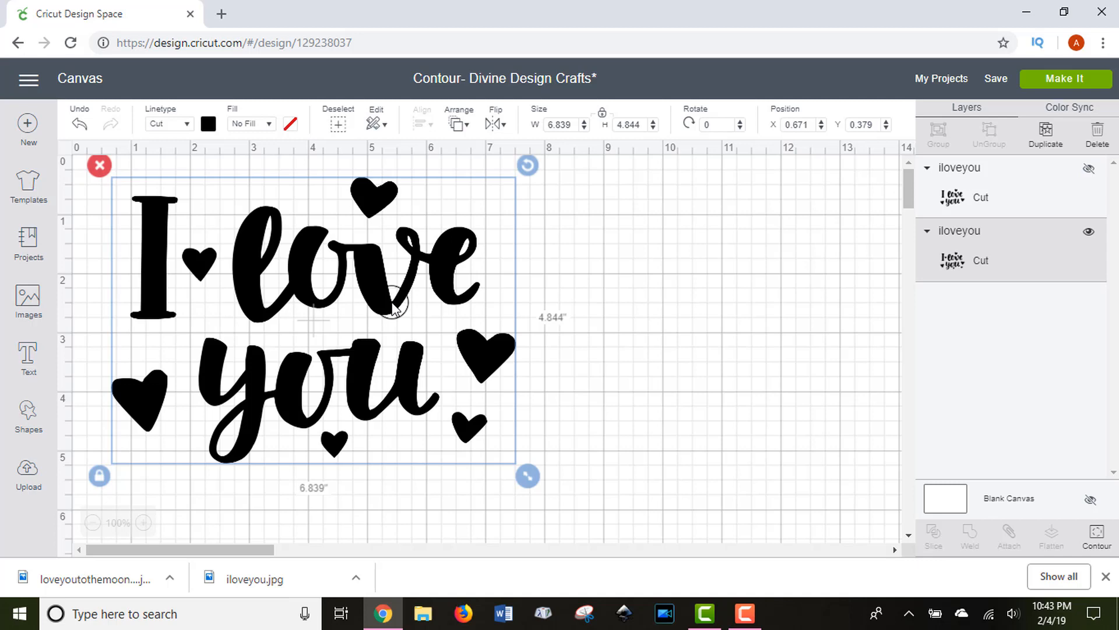
{"action": "mouse_move", "coordinate": [260, 370]}
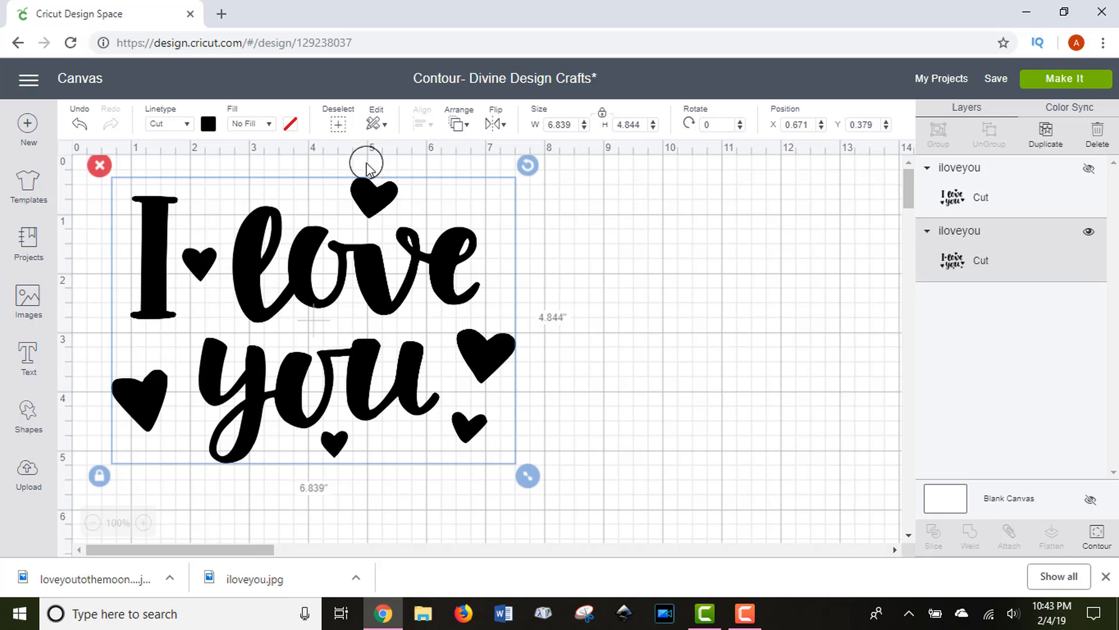
{"action": "mouse_move", "coordinate": [180, 439]}
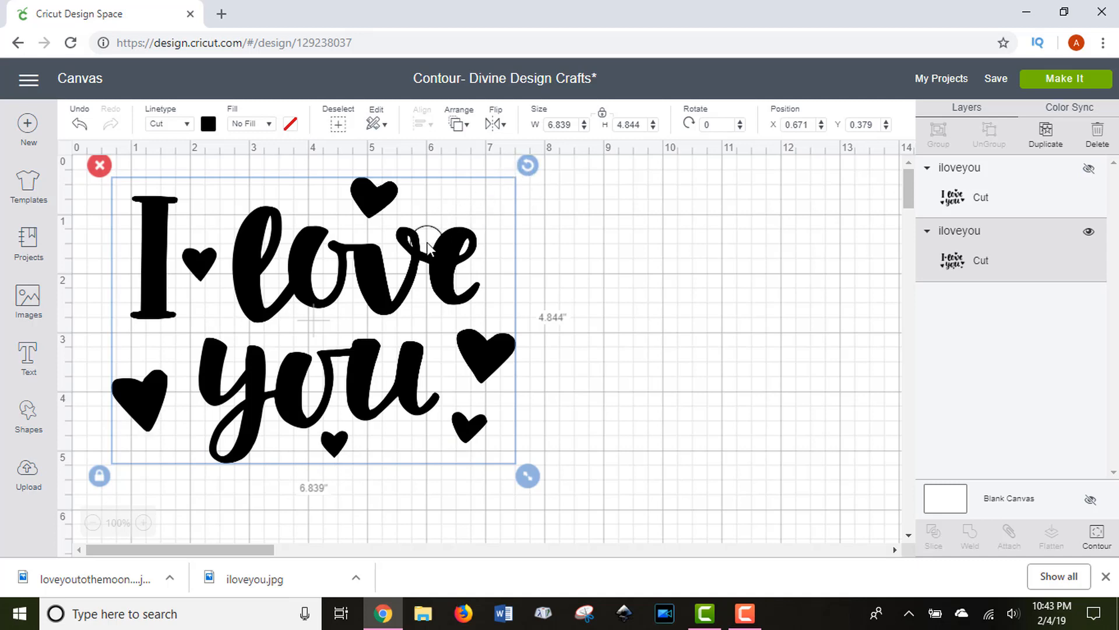
Step: Duplicate the full heart image from its right-click menu into overlapping copies
{"action": "right_click", "coordinate": [428, 246]}
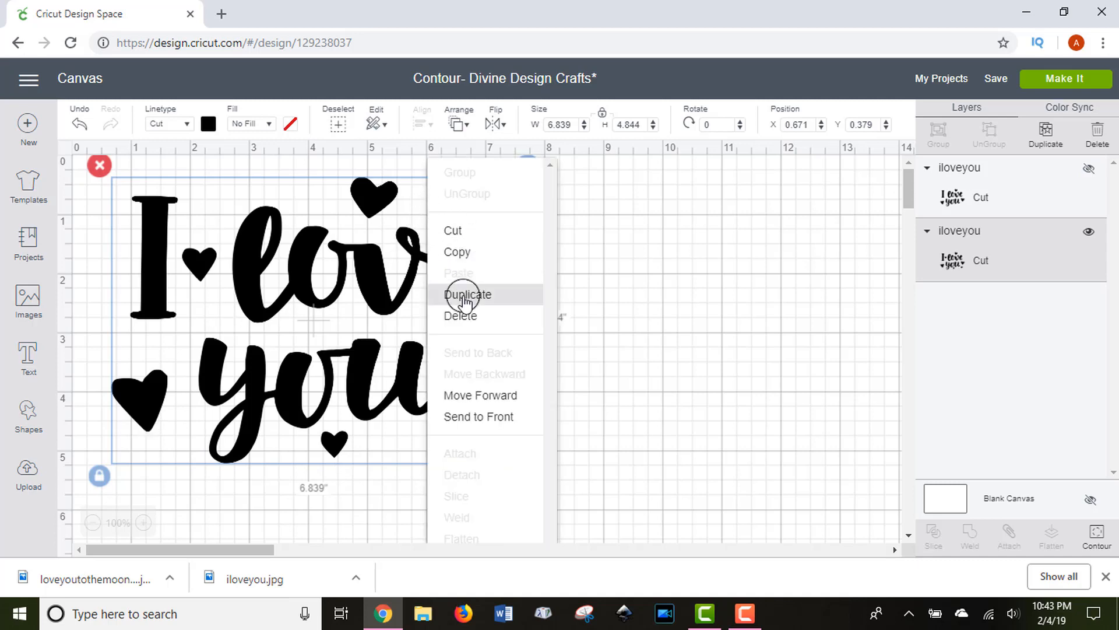
{"action": "left_click", "coordinate": [468, 294]}
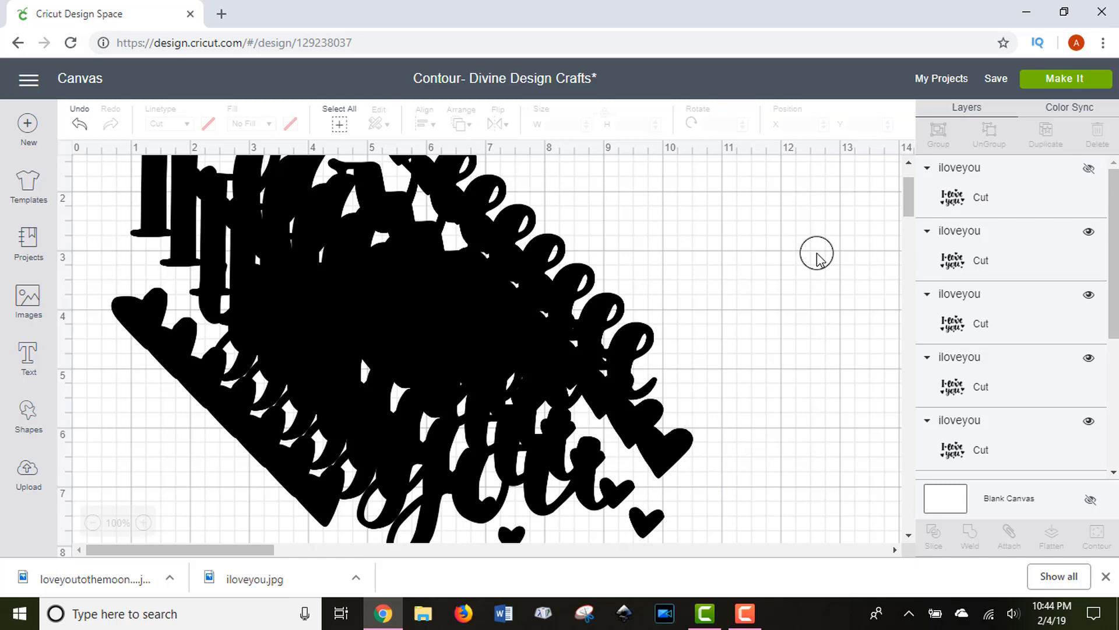
{"action": "scroll", "scroll_direction": "down", "scroll_amount": 3}
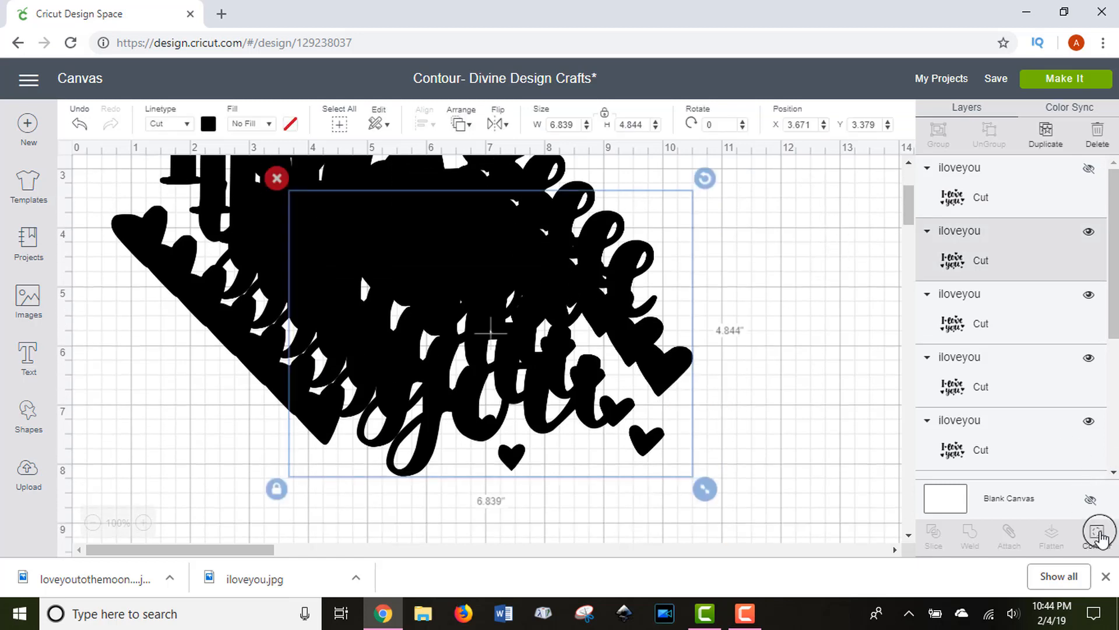
Step: Reduce one copy to a lone heart via Contour and move it off to the right of the pile
{"action": "left_click", "coordinate": [1096, 532]}
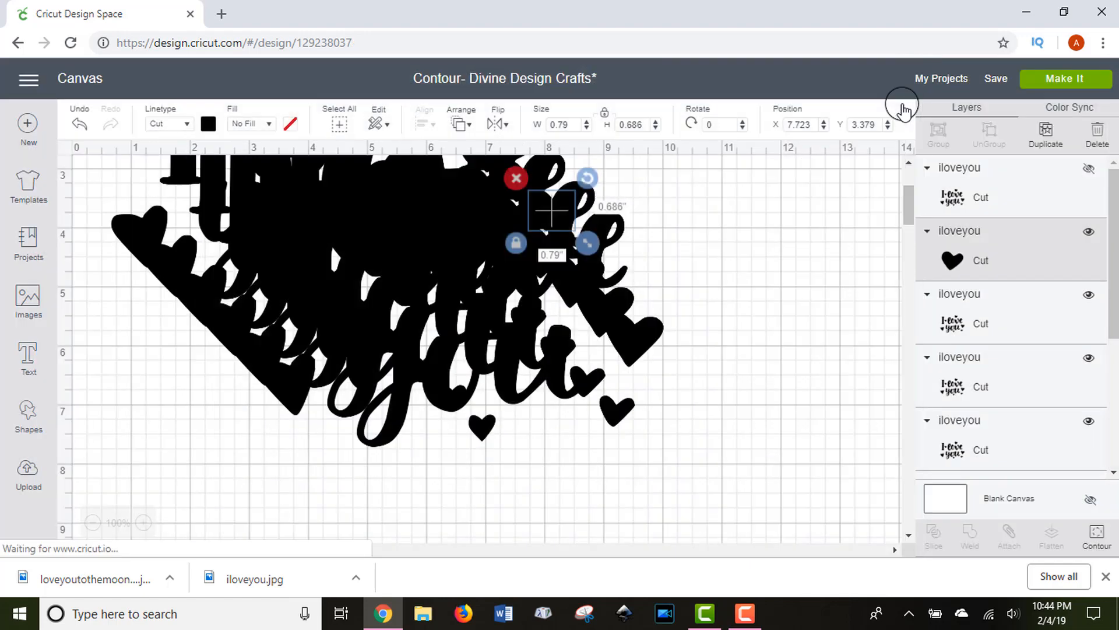
{"action": "left_click_drag", "start_coordinate": [549, 211], "coordinate": [727, 207]}
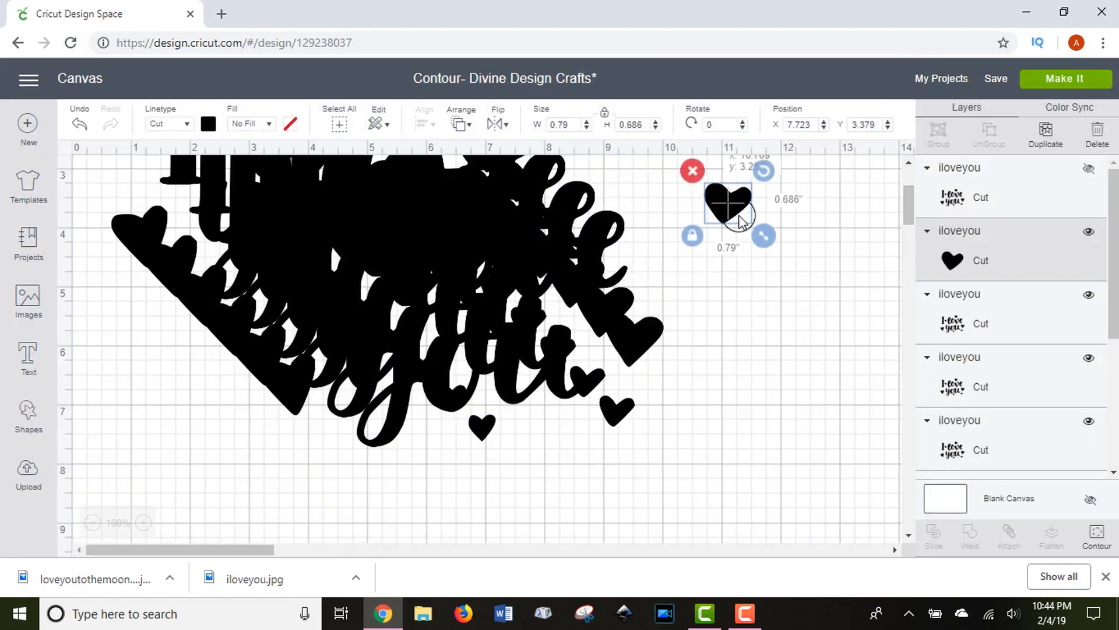
{"action": "left_click_drag", "start_coordinate": [727, 203], "coordinate": [803, 228]}
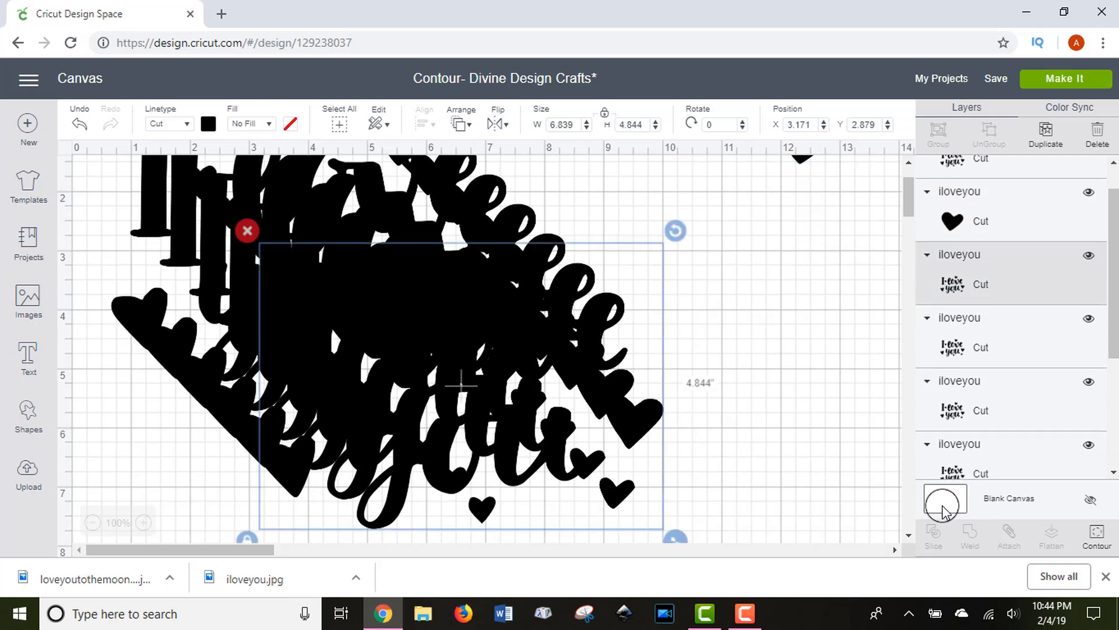
Step: On the next copy hide every contour except the large right heart, then move to another copy
{"action": "left_click", "coordinate": [1097, 535]}
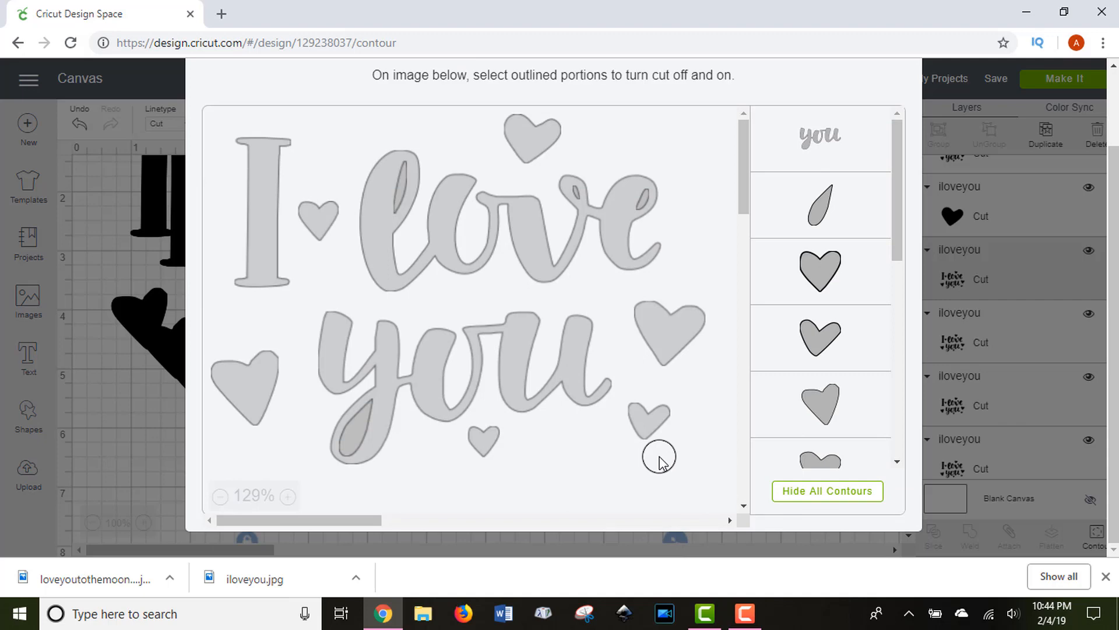
{"action": "left_click", "coordinate": [826, 491]}
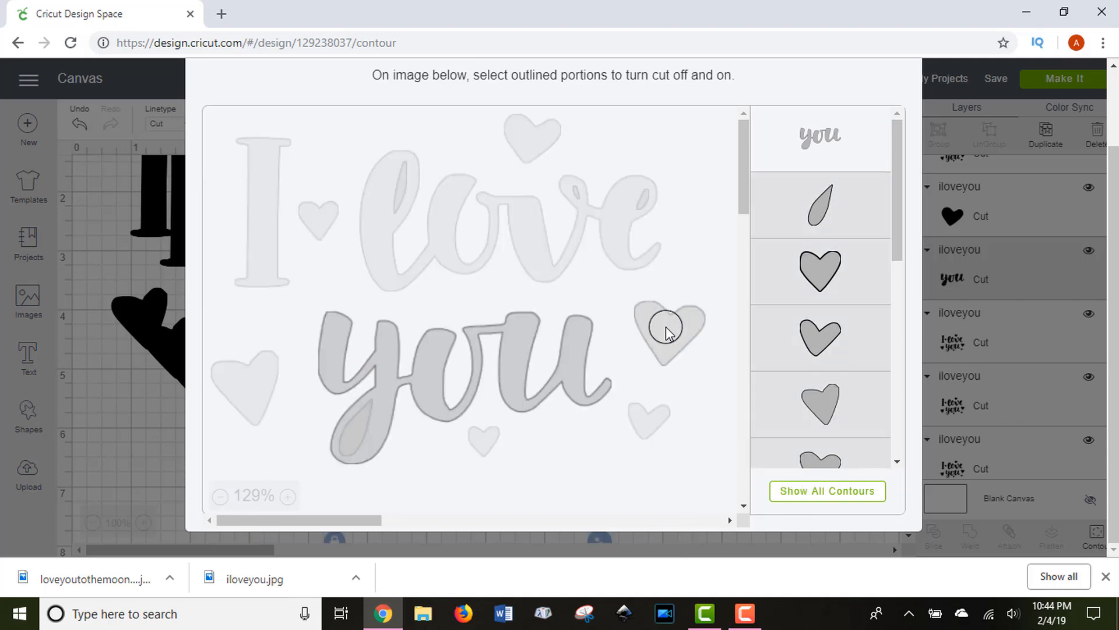
{"action": "left_click", "coordinate": [667, 333]}
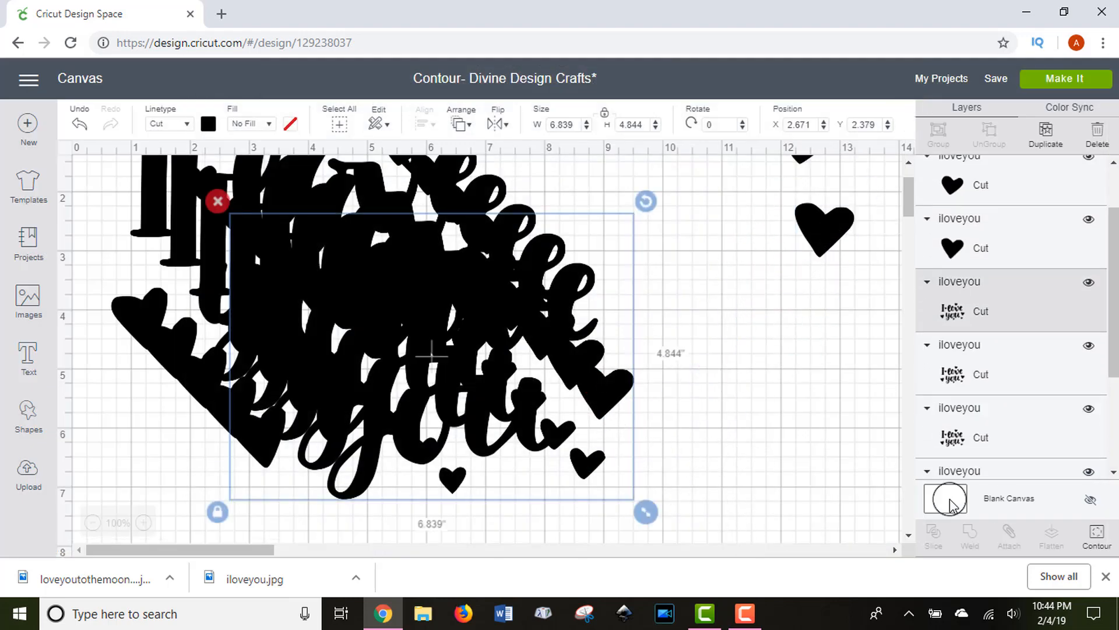
{"action": "left_click", "coordinate": [1097, 534]}
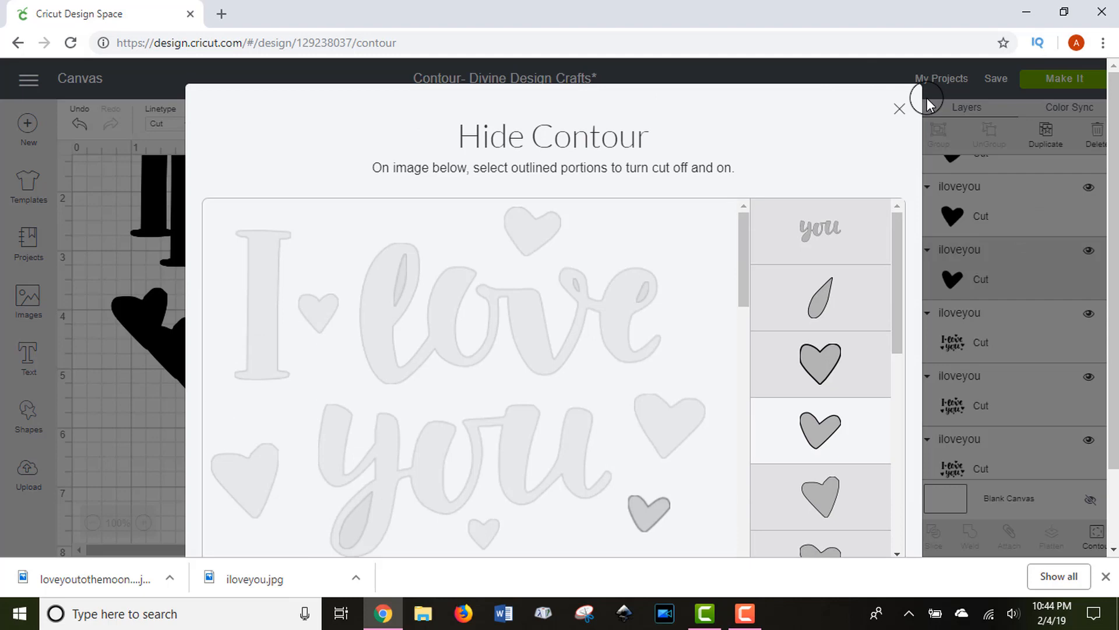
Step: Keep one small heart on a copy and place it near the other separated hearts
{"action": "left_click", "coordinate": [899, 108]}
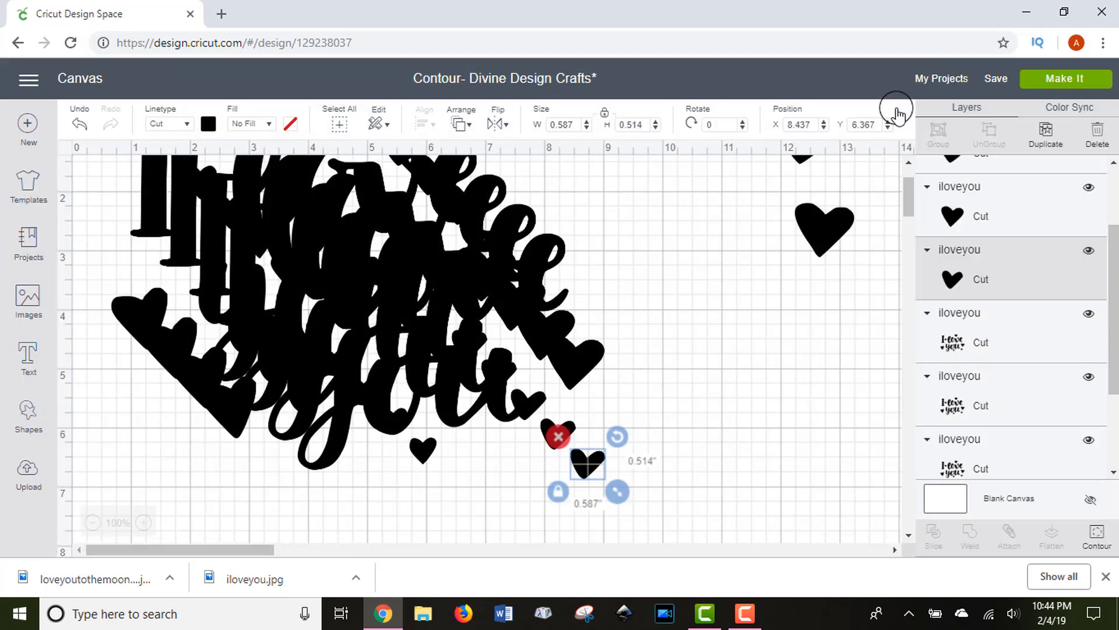
{"action": "left_click_drag", "start_coordinate": [586, 460], "coordinate": [703, 336]}
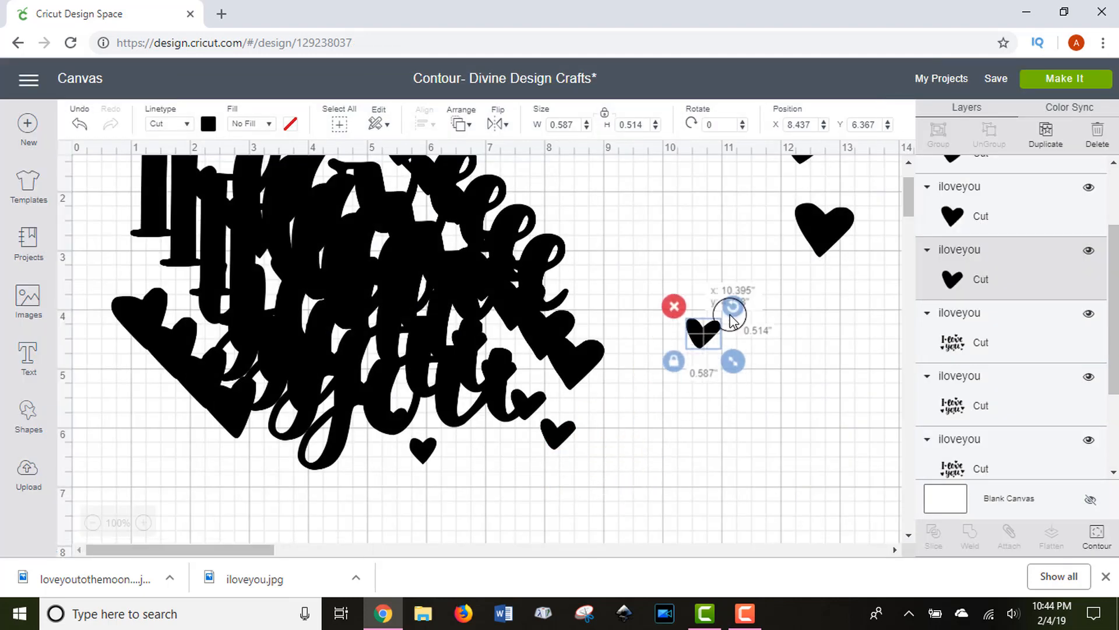
{"action": "left_click_drag", "start_coordinate": [703, 336], "coordinate": [760, 295]}
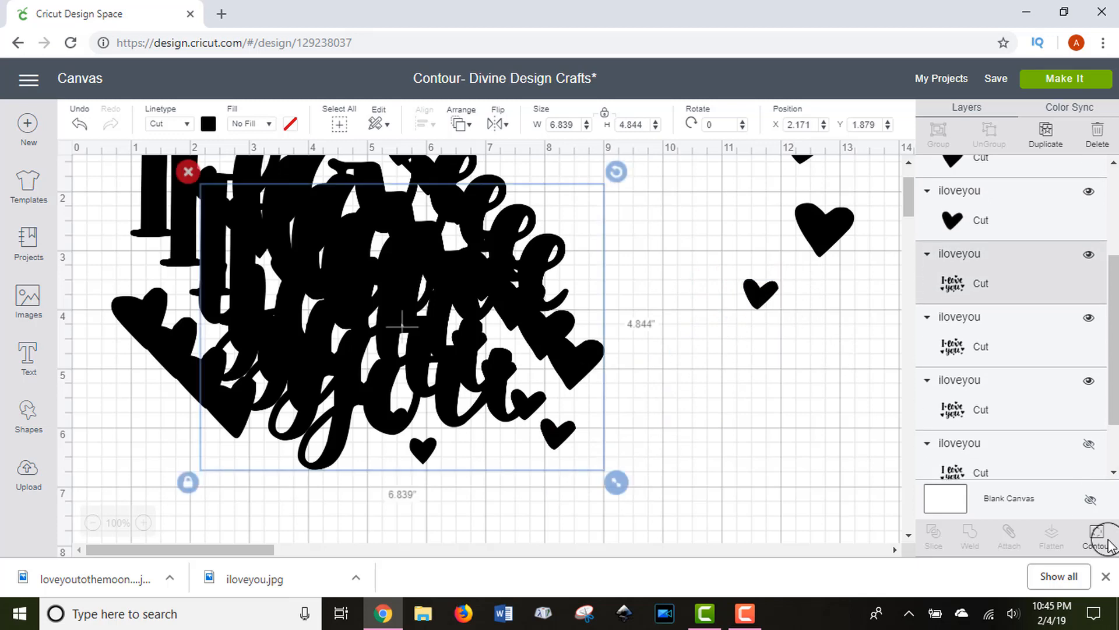
Step: Hide all contours on the next copy and move its small heart away from the lettering
{"action": "left_click", "coordinate": [1096, 534]}
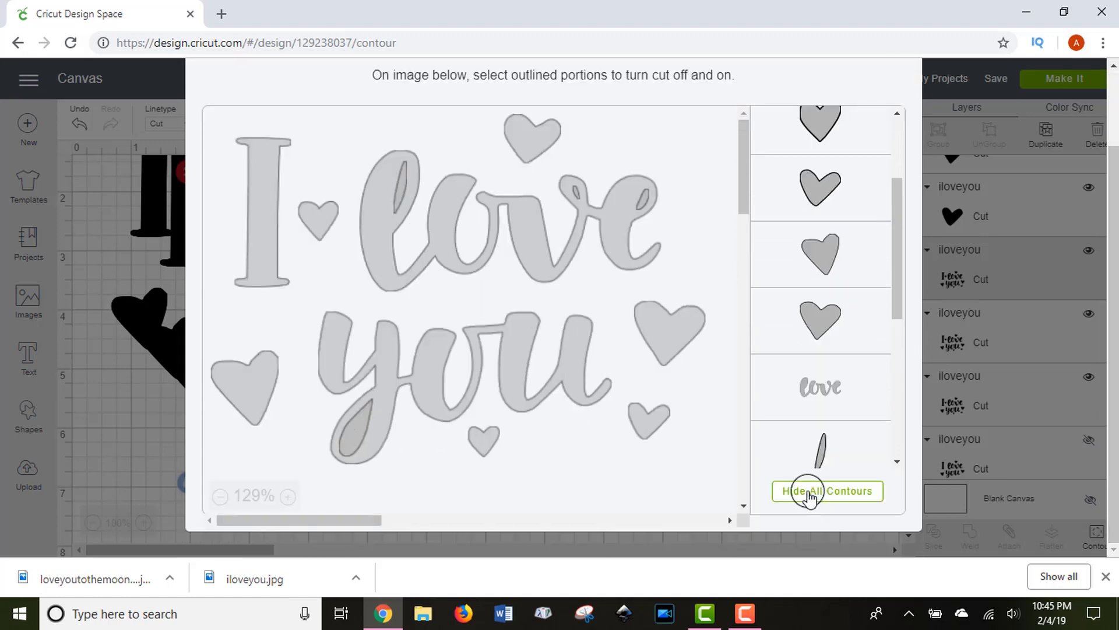
{"action": "left_click", "coordinate": [828, 490]}
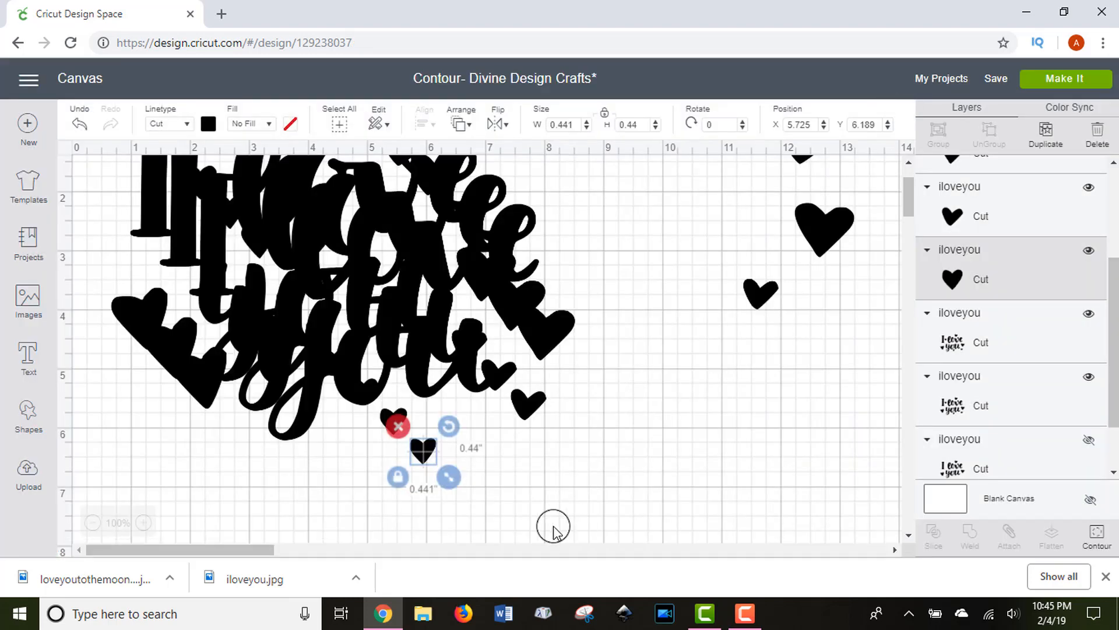
{"action": "left_click_drag", "start_coordinate": [422, 450], "coordinate": [686, 319]}
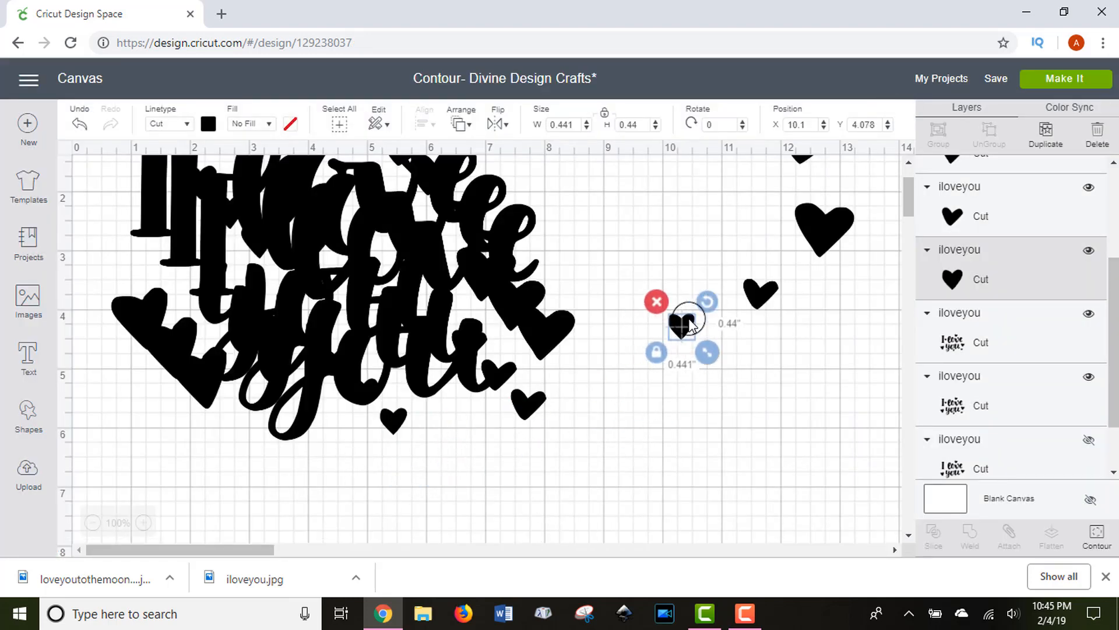
{"action": "left_click", "coordinate": [1096, 531]}
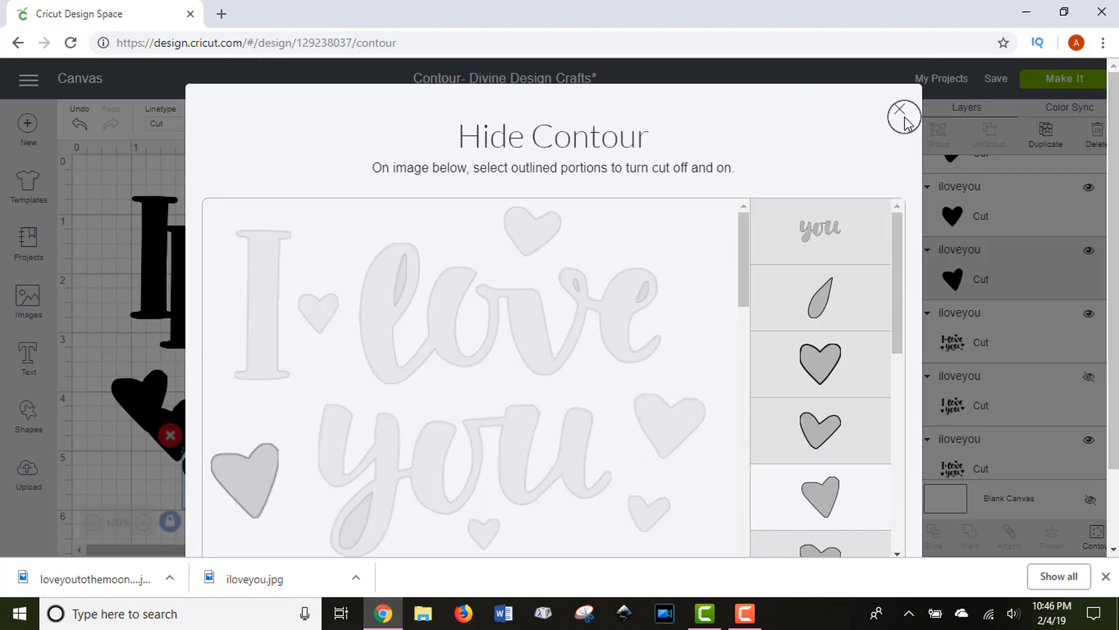
Step: Review the lettering's contours and move another separated small heart off to the right
{"action": "left_click", "coordinate": [904, 117]}
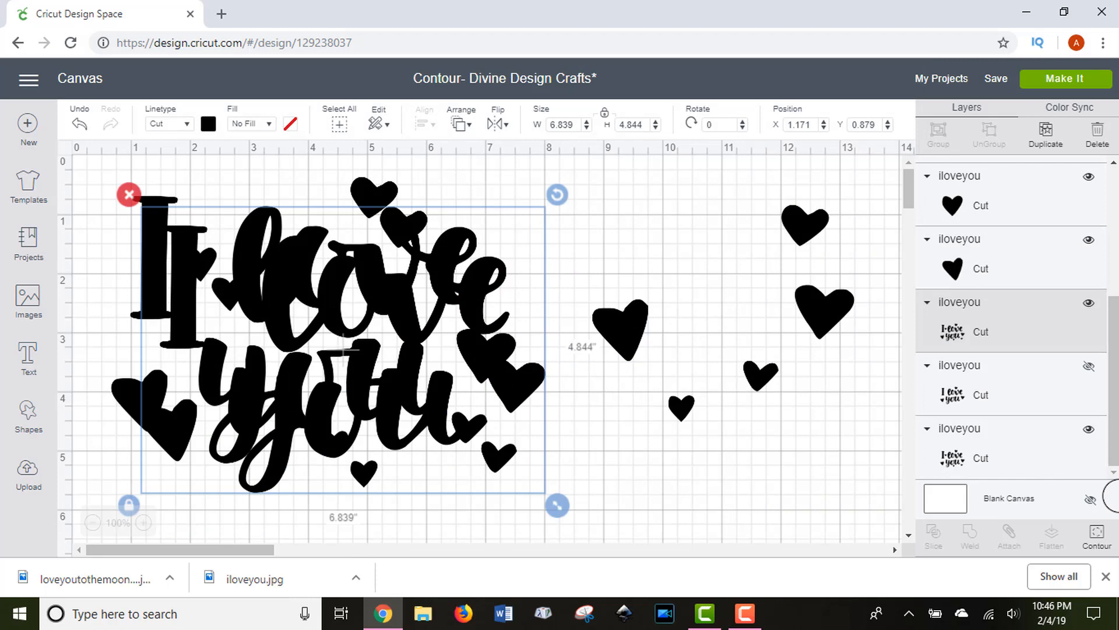
{"action": "left_click", "coordinate": [1097, 534]}
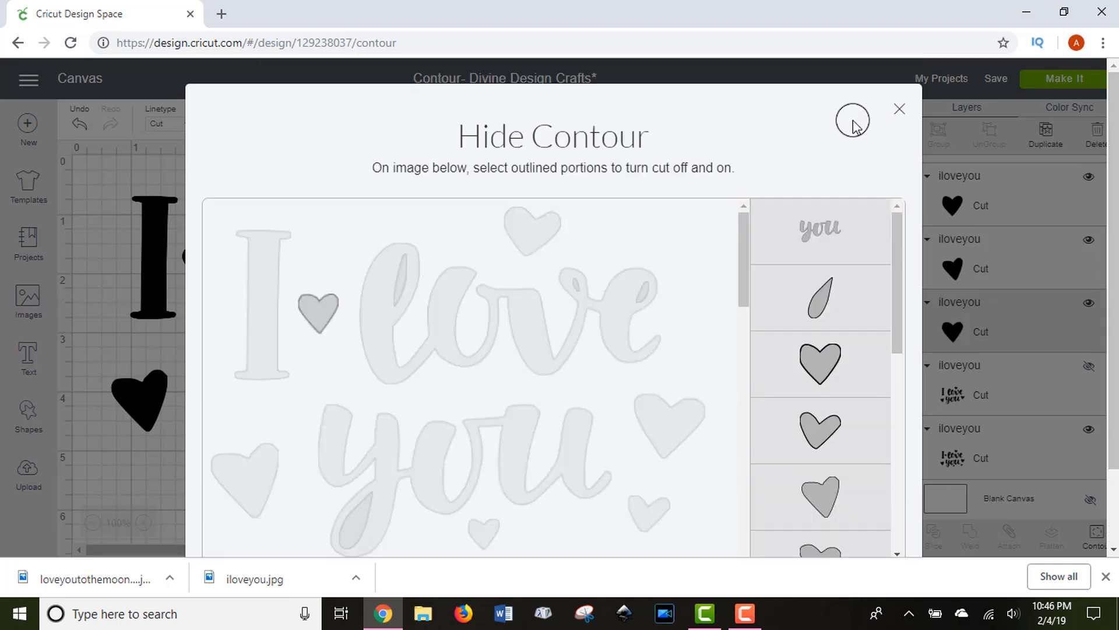
{"action": "left_click", "coordinate": [899, 108]}
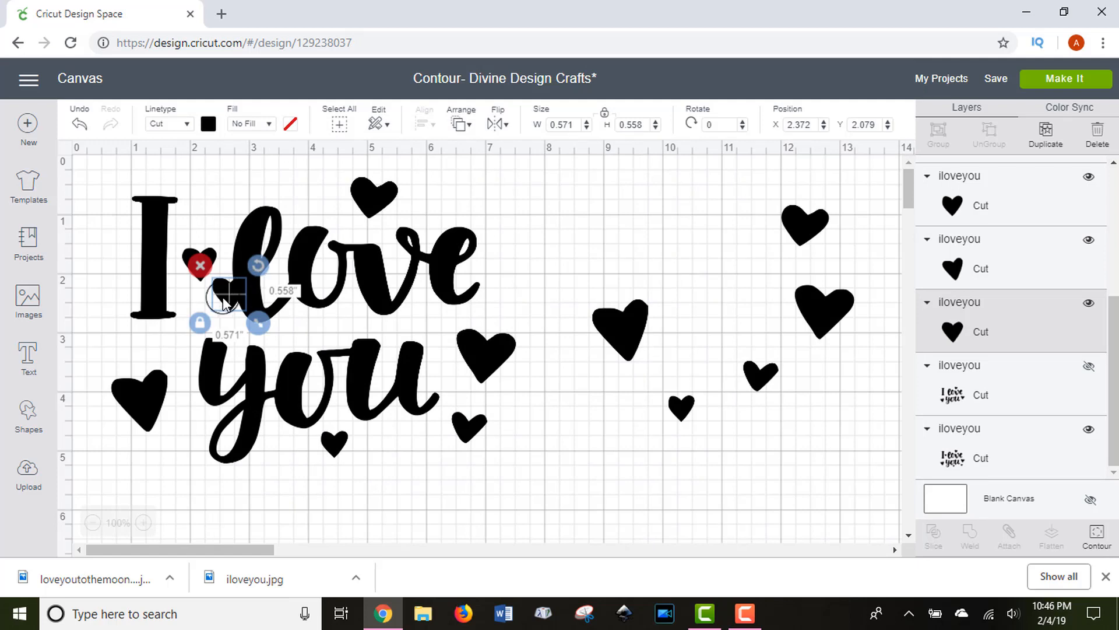
{"action": "left_click_drag", "start_coordinate": [227, 293], "coordinate": [555, 229]}
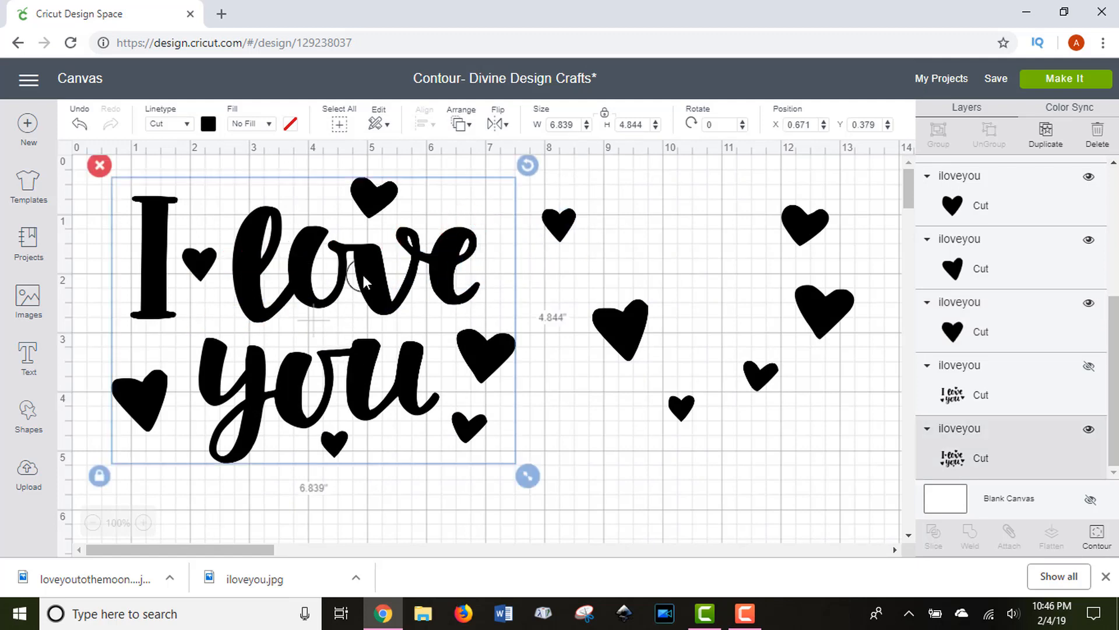
{"action": "mouse_move", "coordinate": [382, 329]}
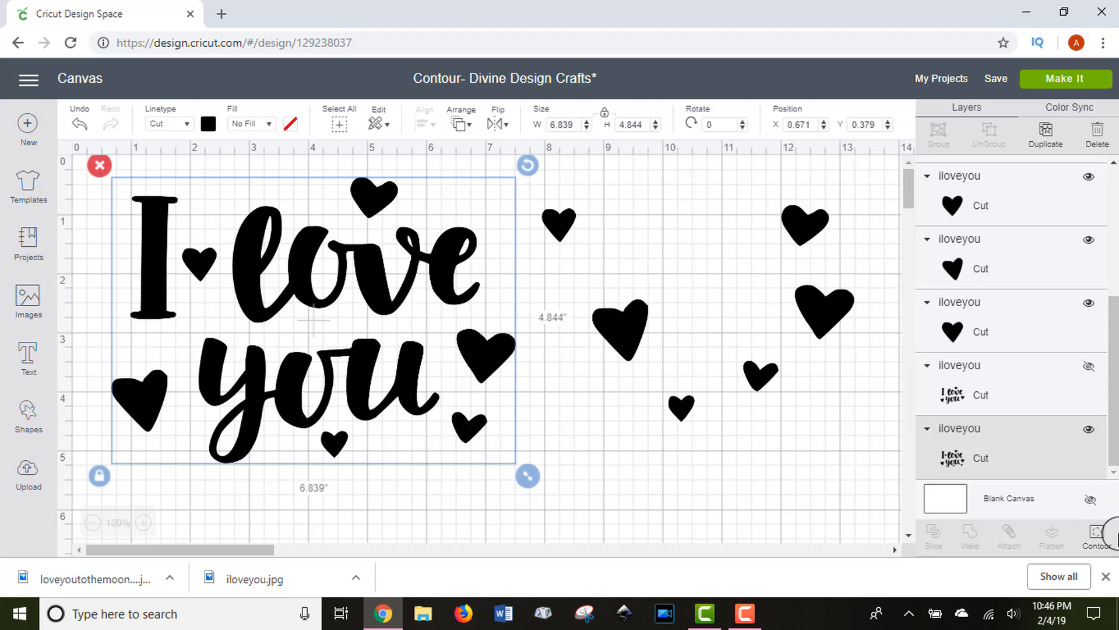
Step: Hide the remaining hearts from the I love you layer so it cuts only the lettering
{"action": "left_click", "coordinate": [1095, 531]}
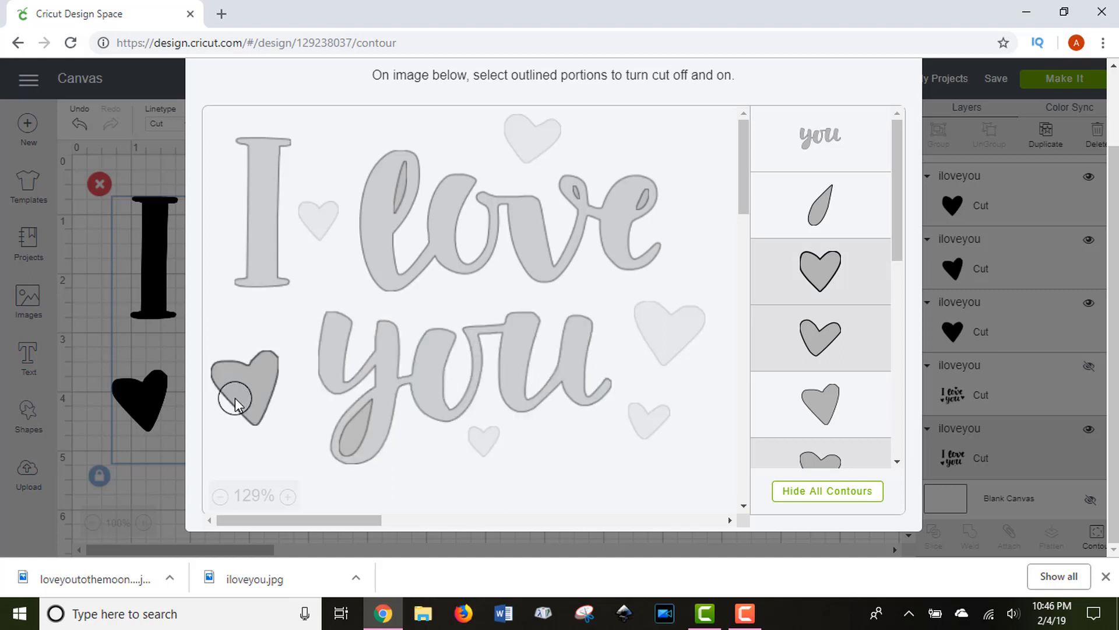
{"action": "left_click", "coordinate": [243, 389]}
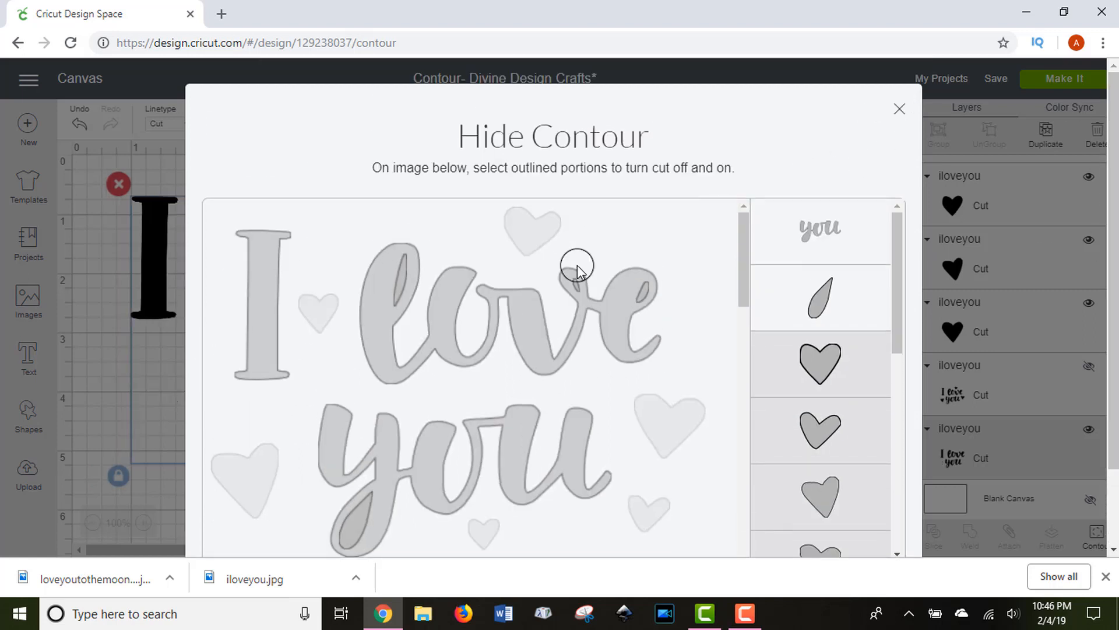
{"action": "left_click", "coordinate": [898, 109]}
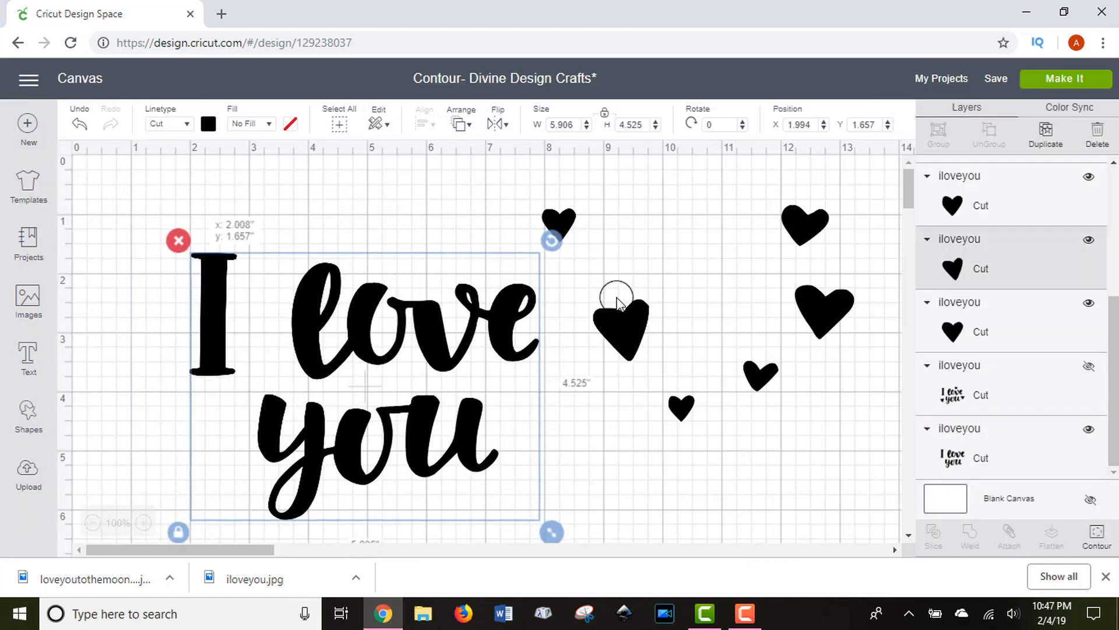
Step: Place hearts left of 'you' and above the lettering, tilt the one above 'love', and enlarge the top-left heart
{"action": "left_click", "coordinate": [682, 404]}
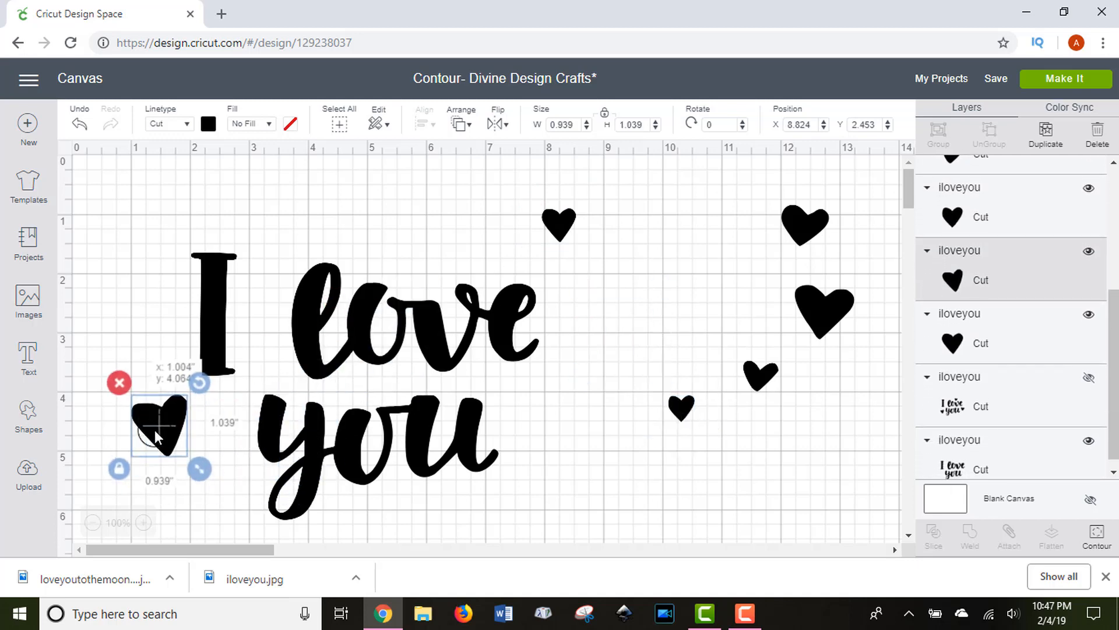
{"action": "left_click_drag", "start_coordinate": [199, 468], "coordinate": [235, 512]}
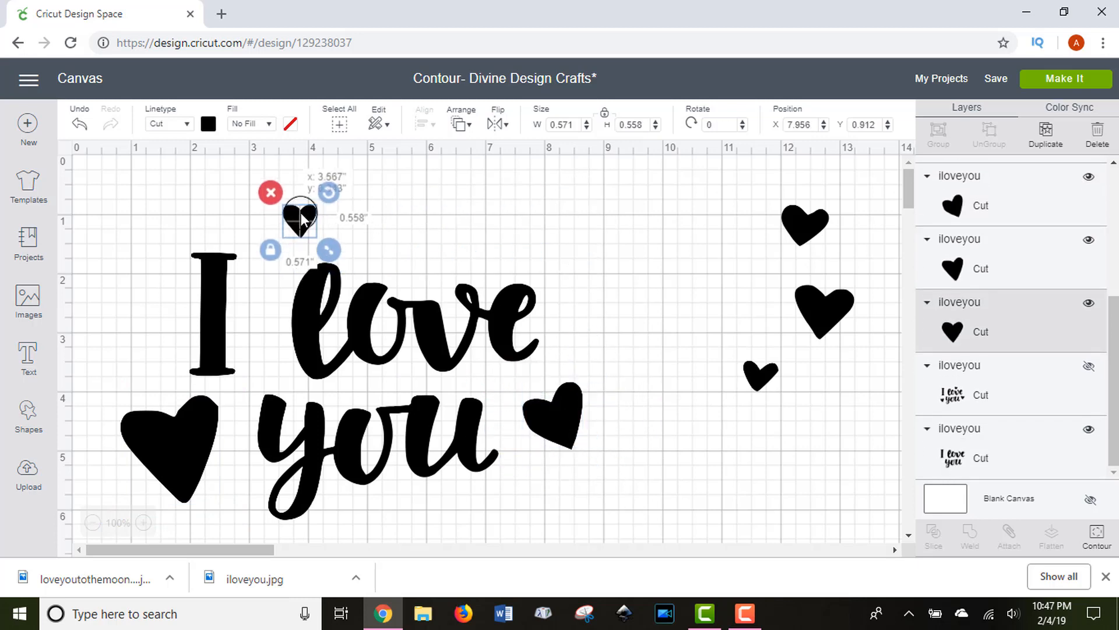
{"action": "left_click_drag", "start_coordinate": [328, 249], "coordinate": [356, 278]}
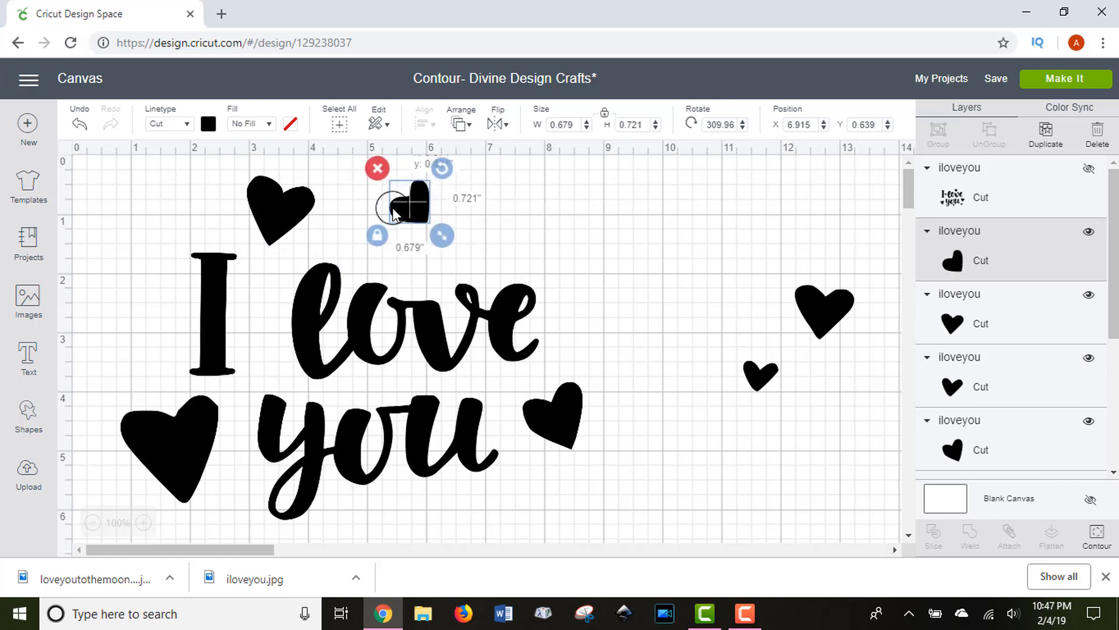
{"action": "left_click_drag", "start_coordinate": [441, 235], "coordinate": [467, 273]}
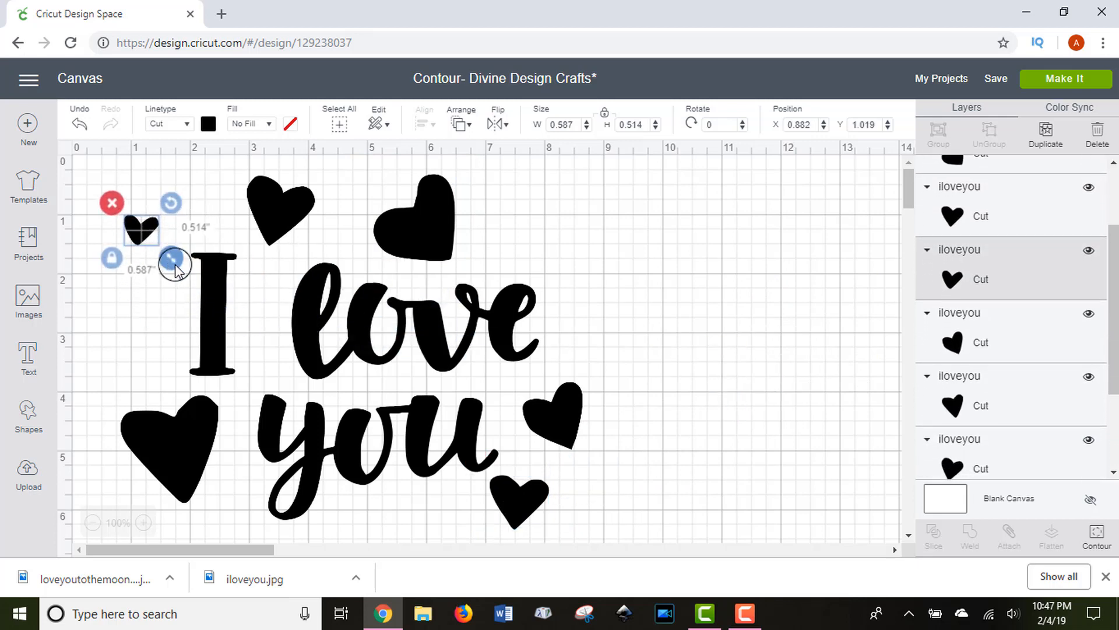
{"action": "left_click", "coordinate": [667, 330]}
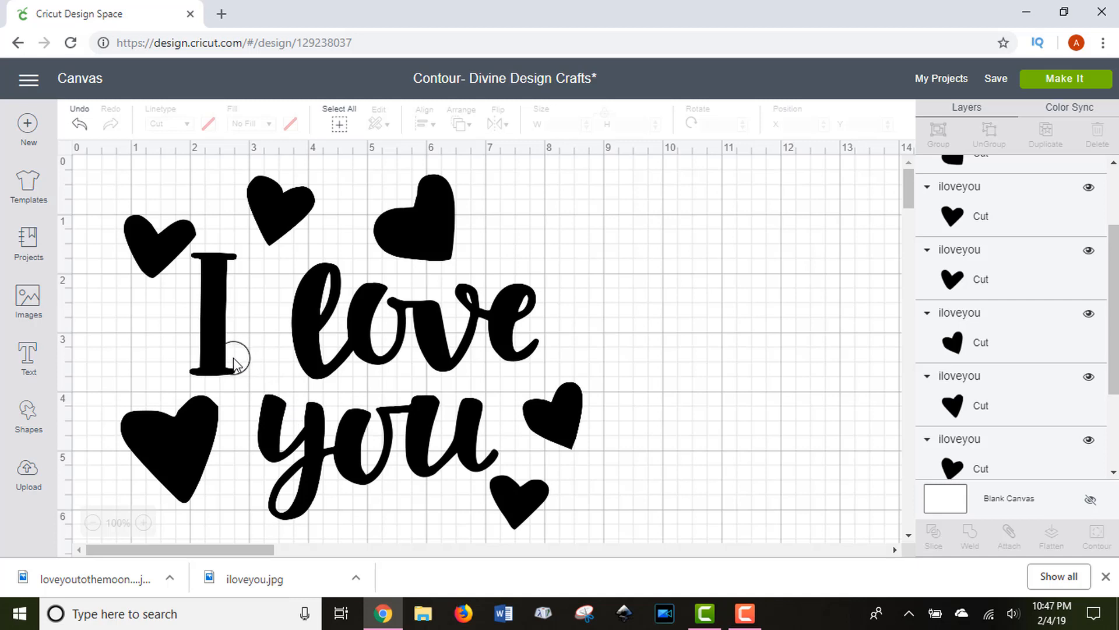
{"action": "mouse_move", "coordinate": [235, 361]}
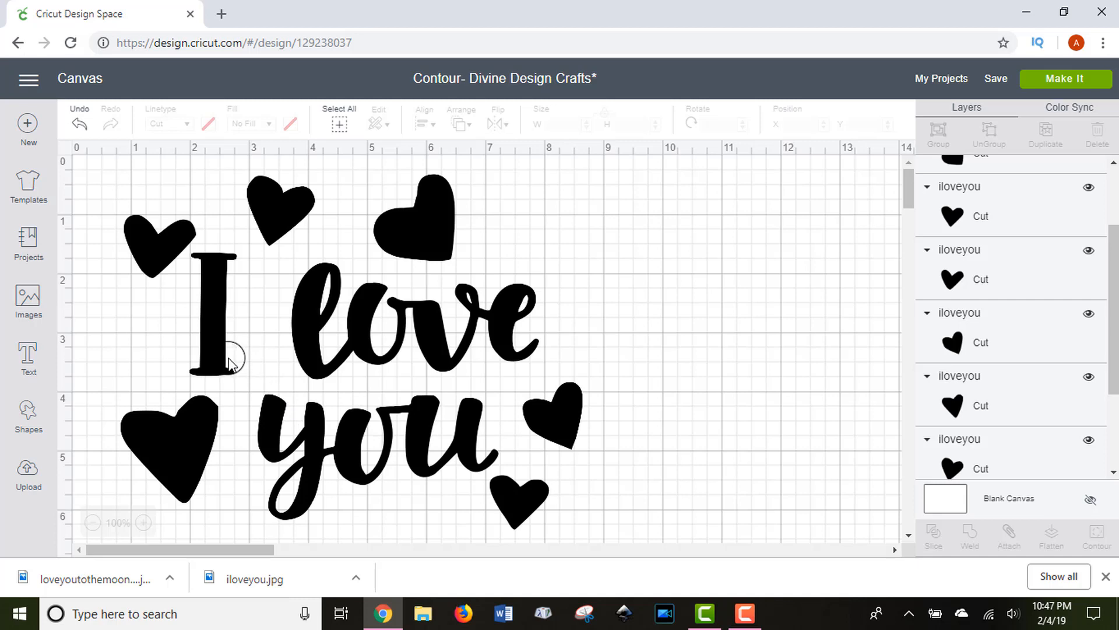
{"action": "mouse_move", "coordinate": [236, 300]}
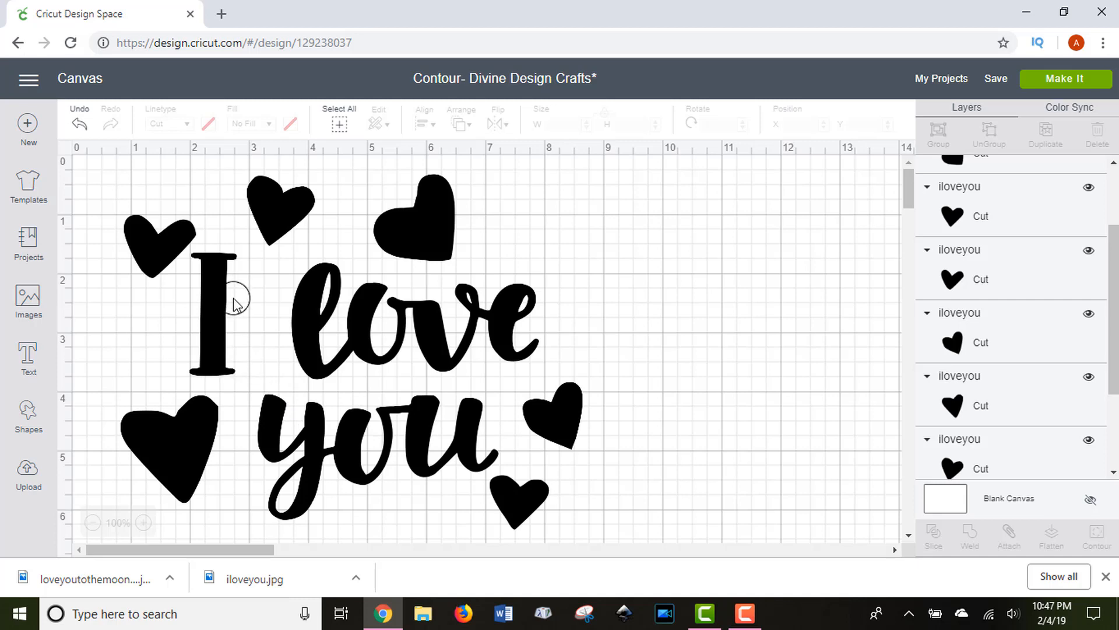
{"action": "mouse_move", "coordinate": [243, 374]}
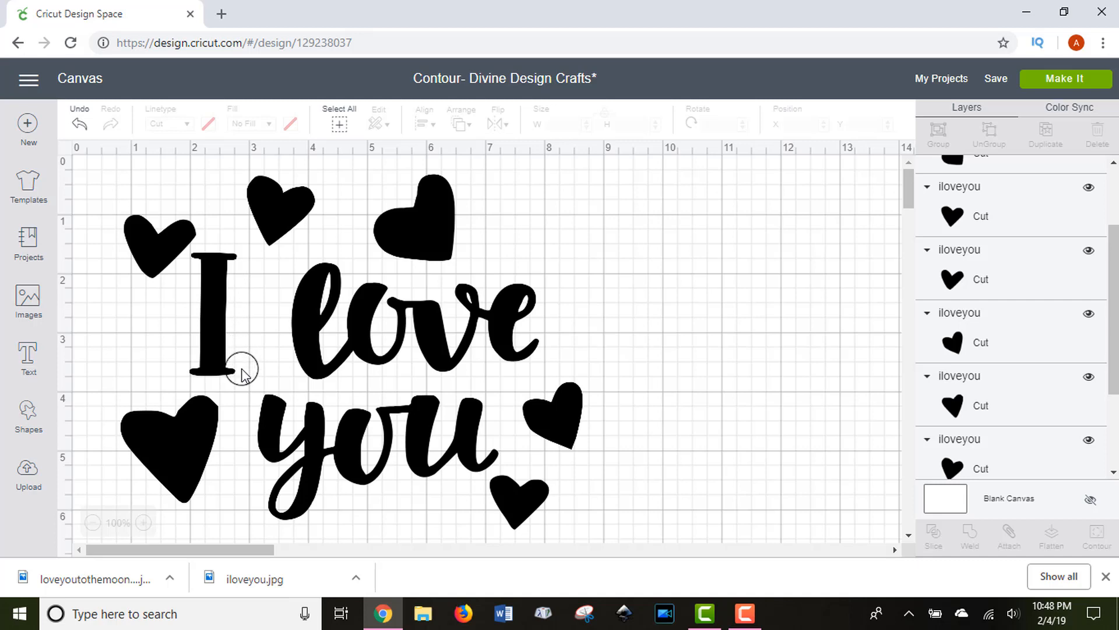
{"action": "mouse_move", "coordinate": [211, 397]}
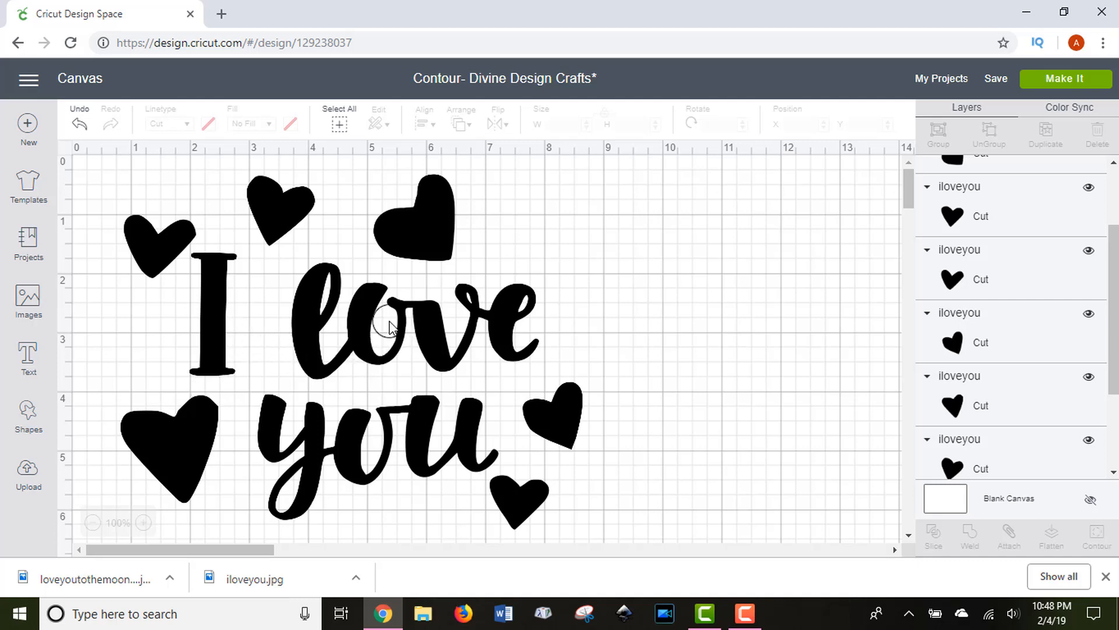
{"action": "mouse_move", "coordinate": [440, 356]}
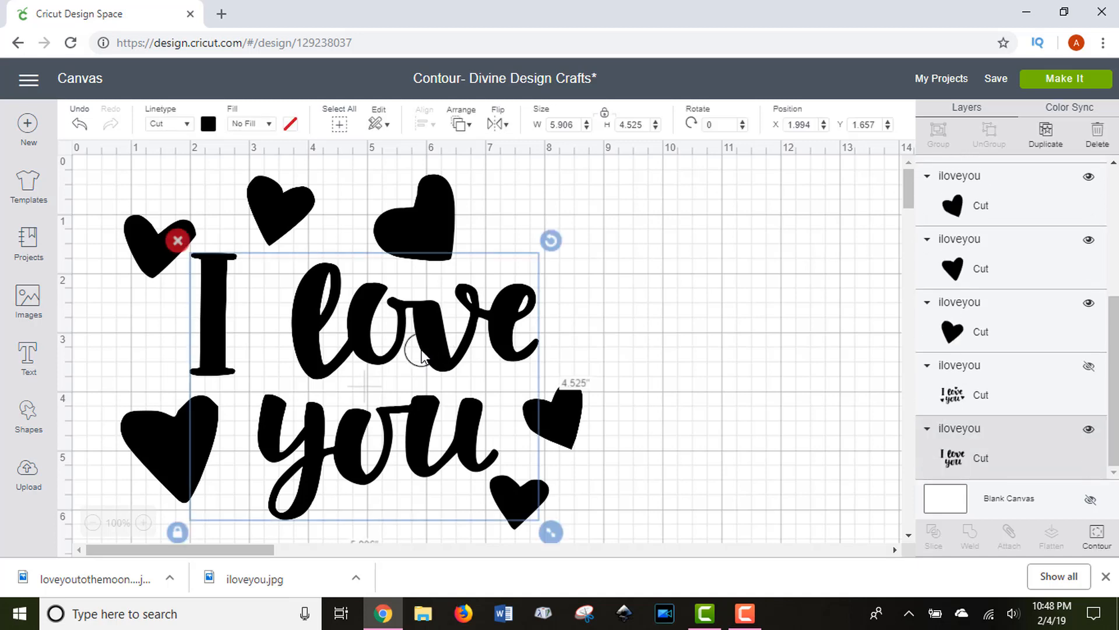
{"action": "left_click", "coordinate": [1097, 534]}
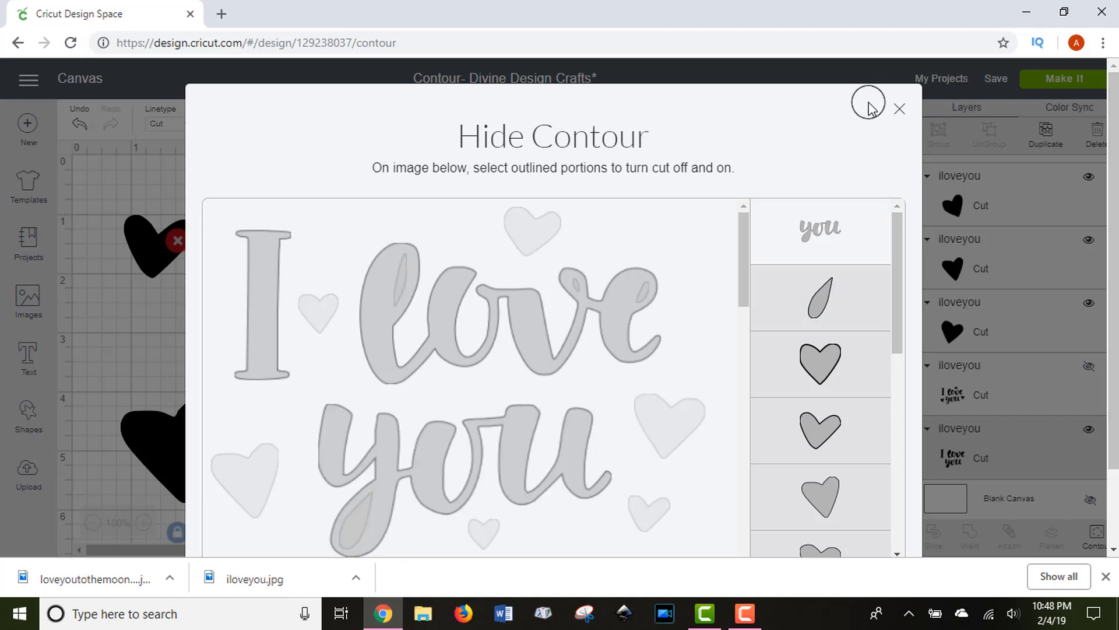
{"action": "left_click", "coordinate": [899, 109]}
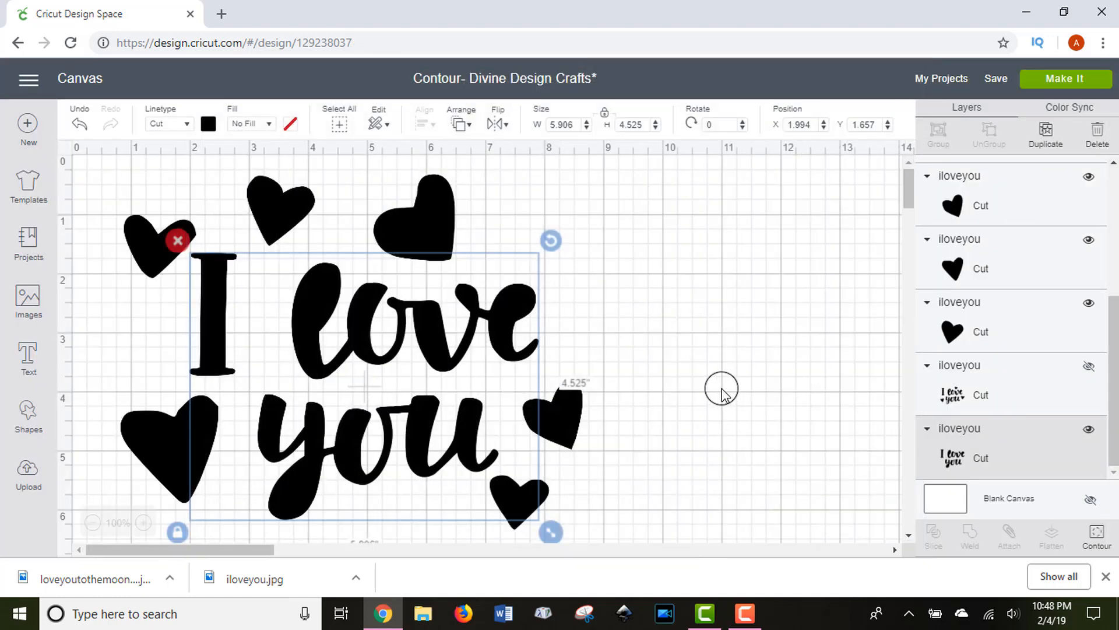
{"action": "mouse_move", "coordinate": [307, 286]}
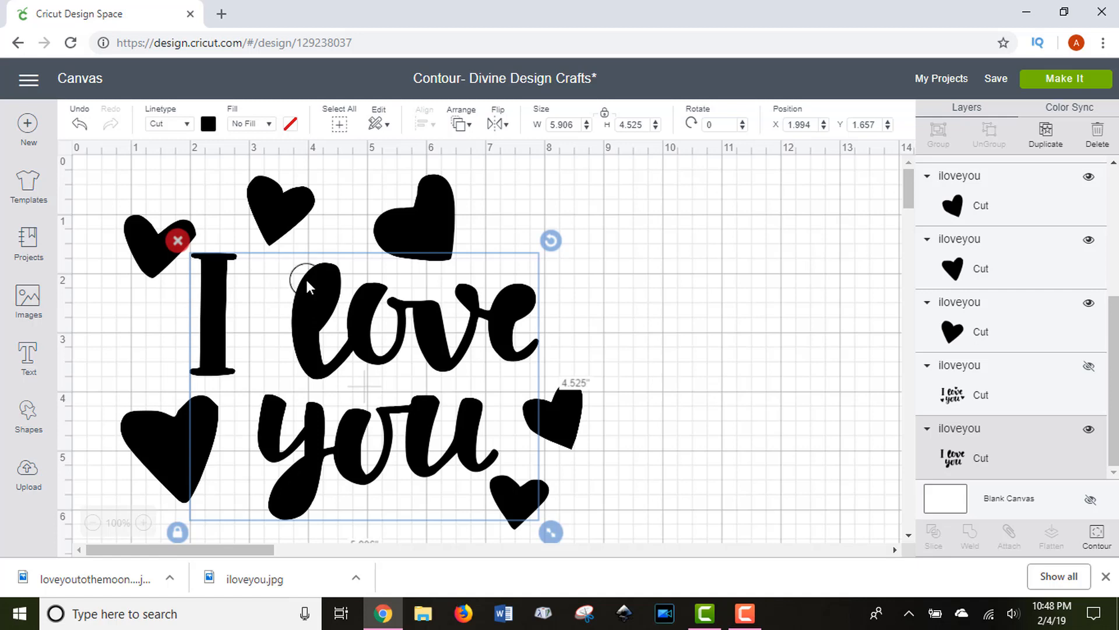
{"action": "mouse_move", "coordinate": [525, 317]}
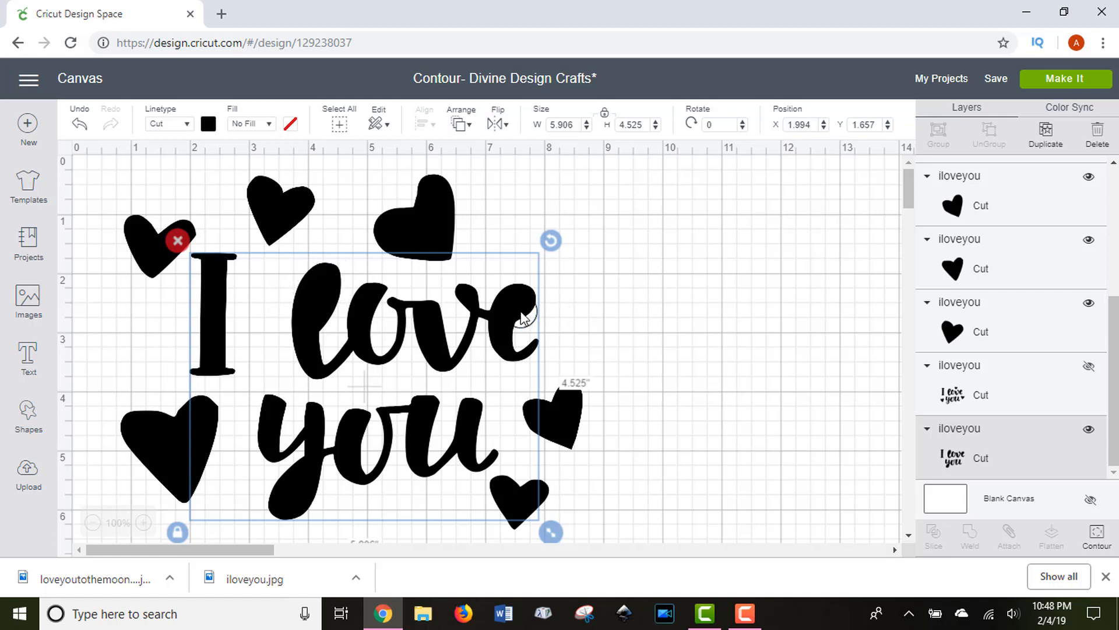
{"action": "mouse_move", "coordinate": [518, 329]}
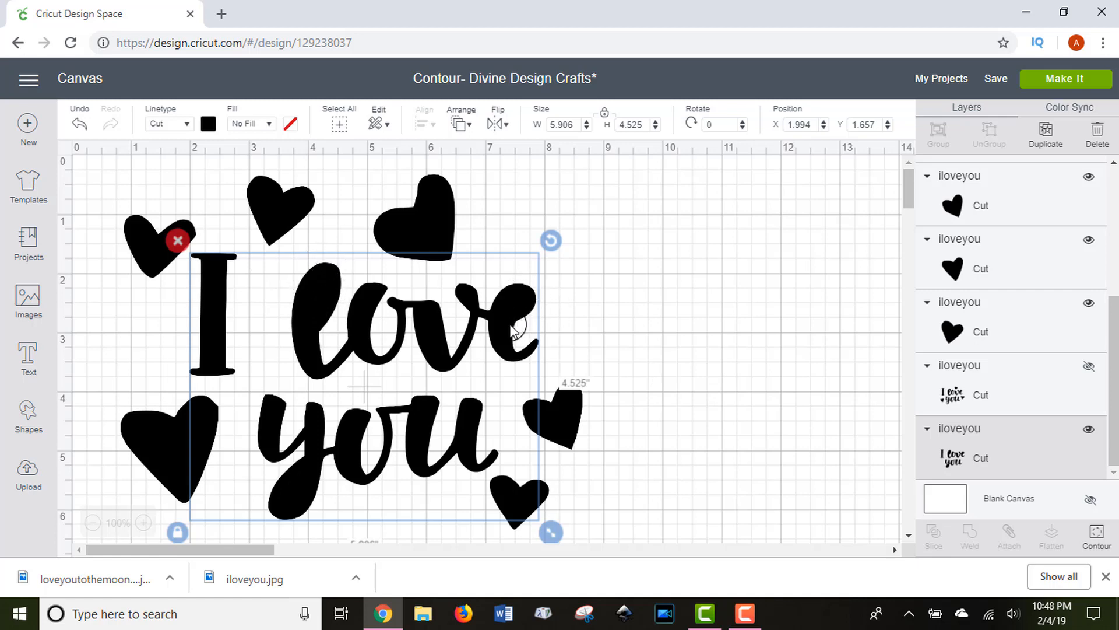
{"action": "mouse_move", "coordinate": [511, 325]}
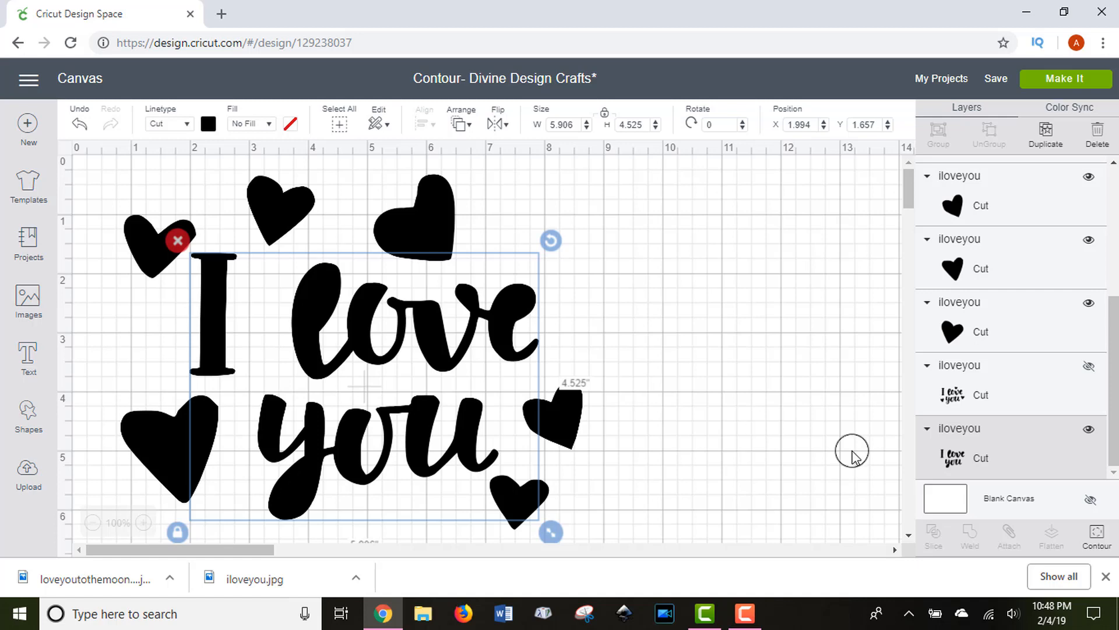
Step: Use Contour on the lettering to turn the inner loop of the 'y' back on as a cut line
{"action": "left_click", "coordinate": [1097, 534]}
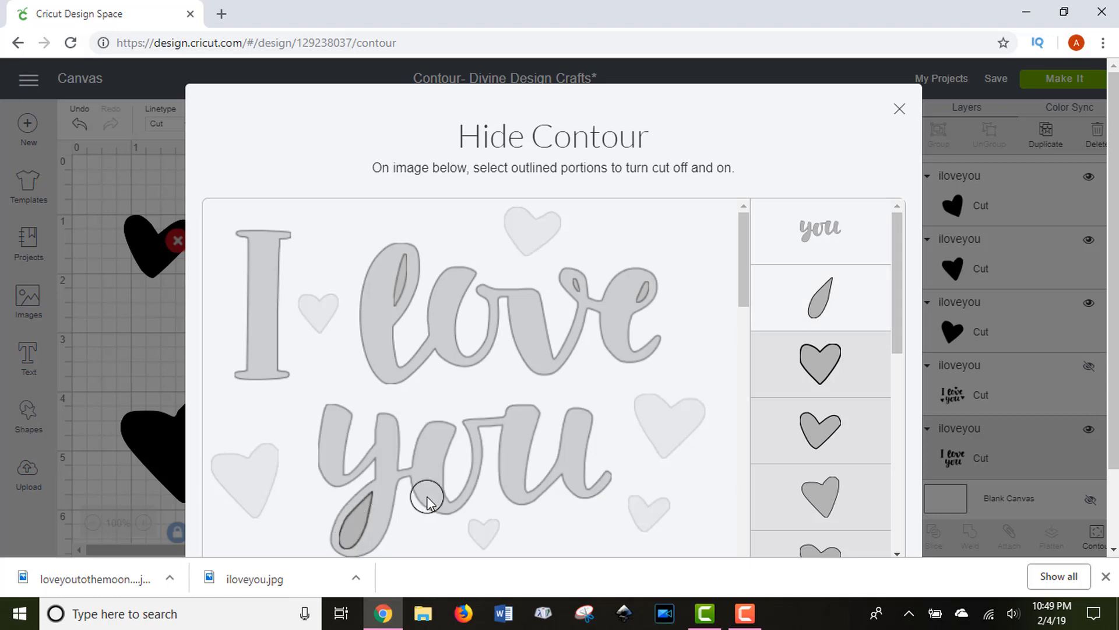
{"action": "left_click", "coordinate": [899, 109]}
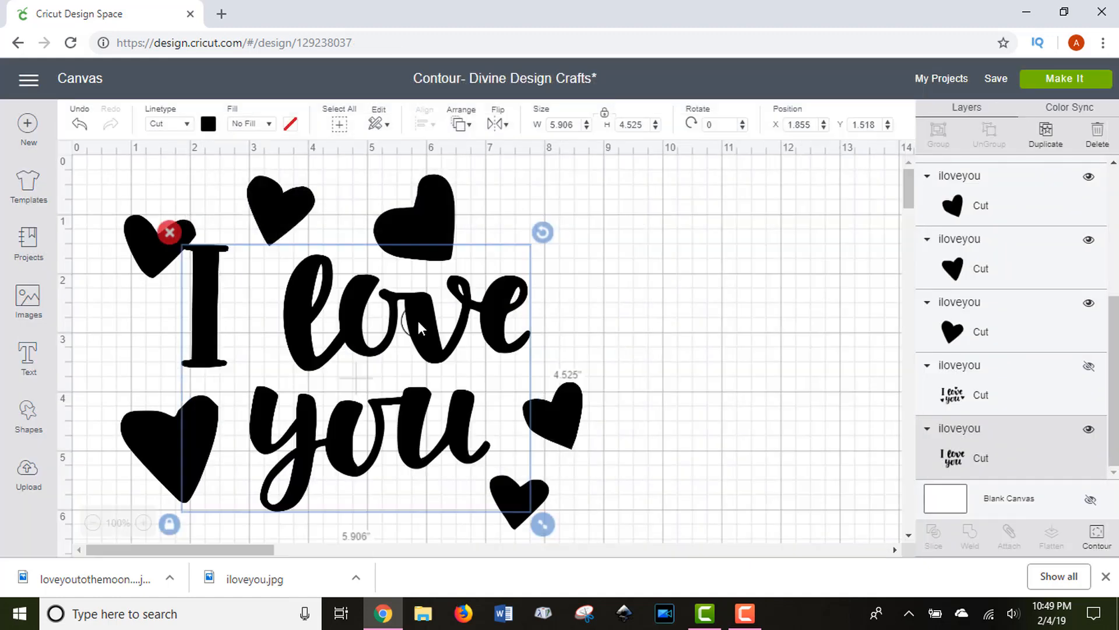